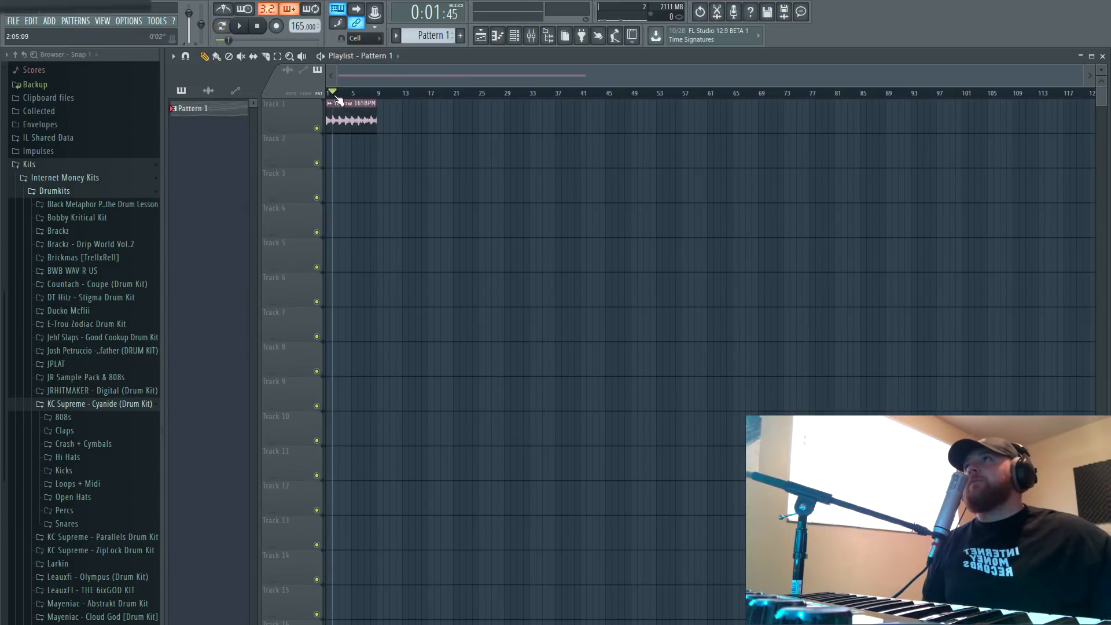
- Audition the Yellow 165BPM melody loop, then bring up the channel rack
left_click(257, 27)
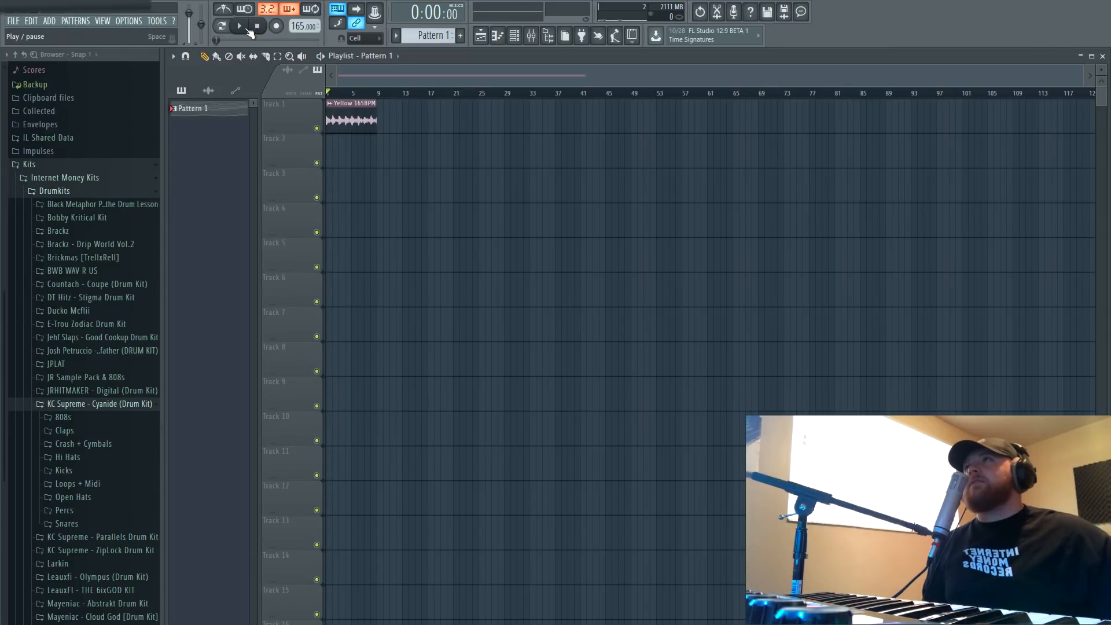
left_click(239, 27)
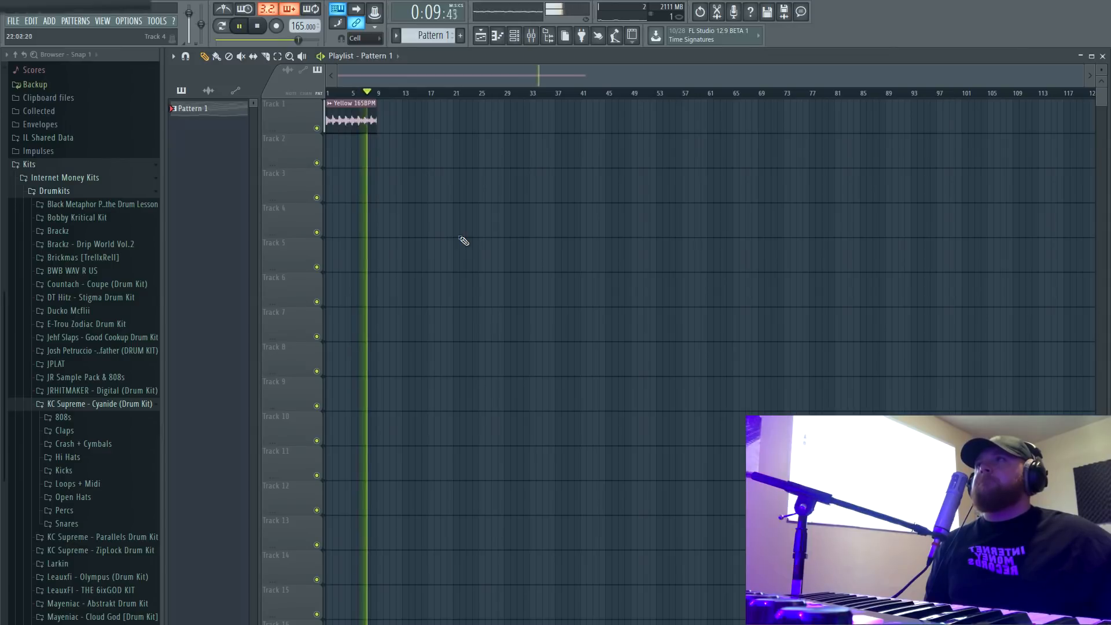
left_click(239, 26)
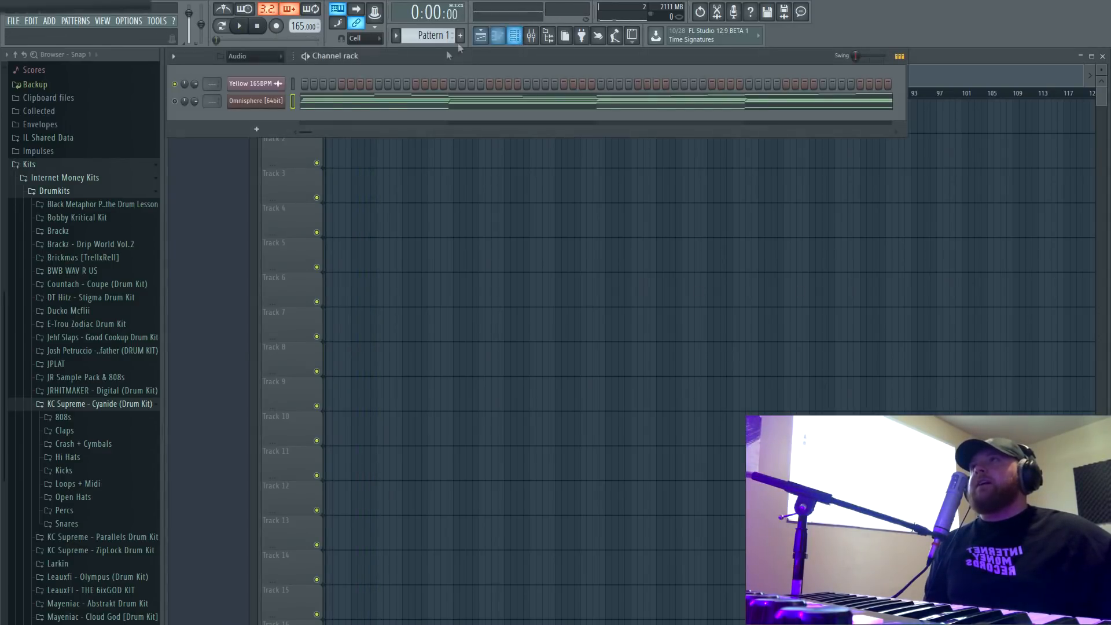
- Review the Omnisphere chords and melody notes in the piano roll, then return to the playlist
left_click(255, 100)
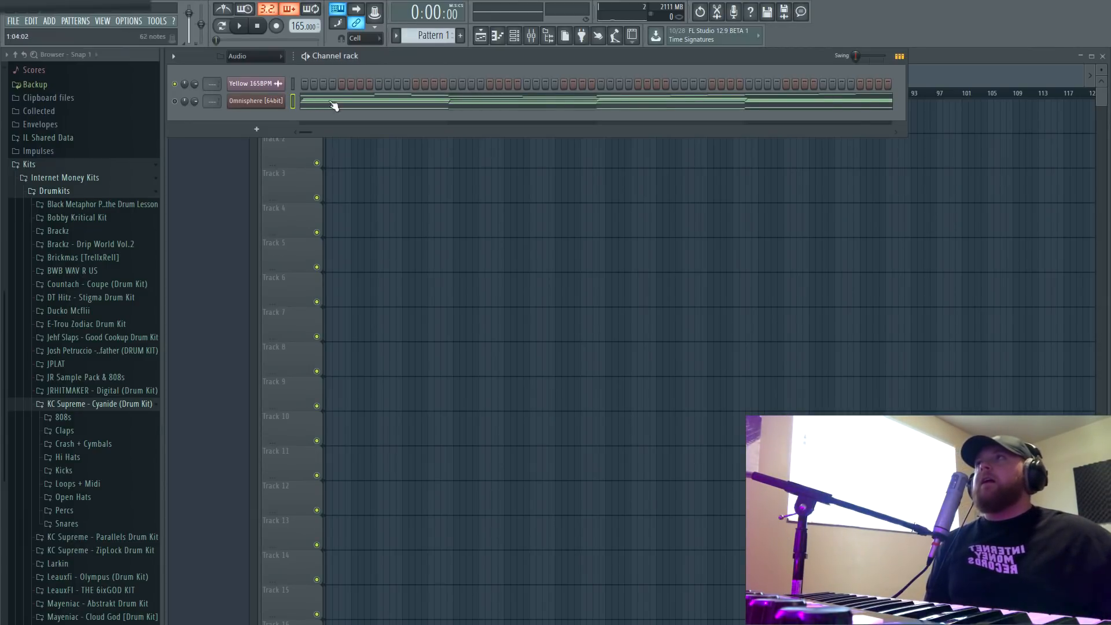
double_click(255, 101)
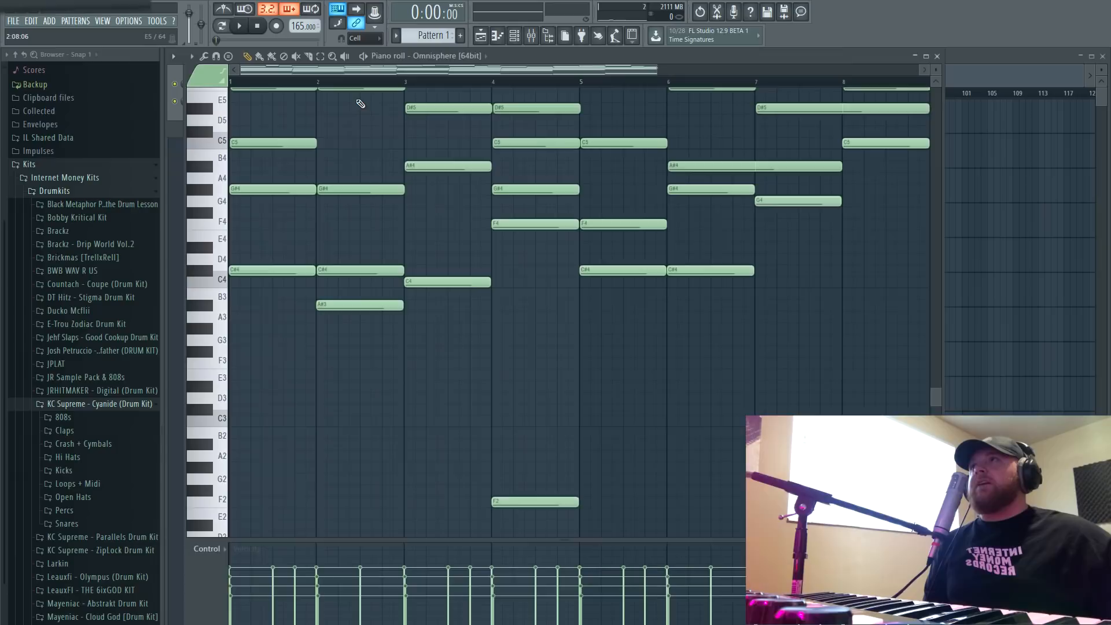
left_click(496, 36)
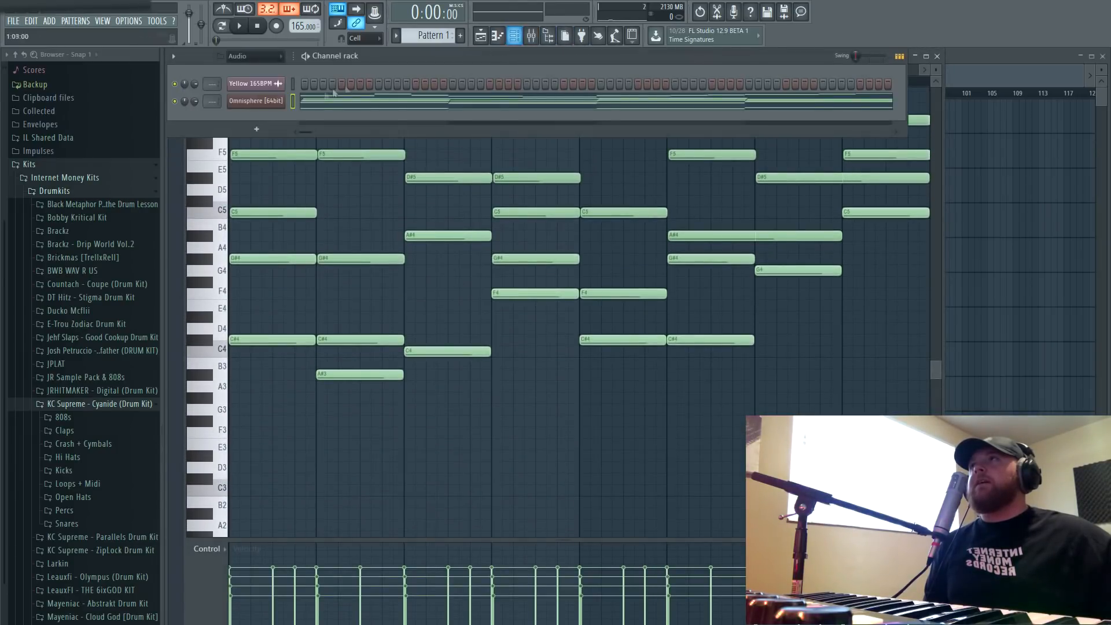
left_click(222, 25)
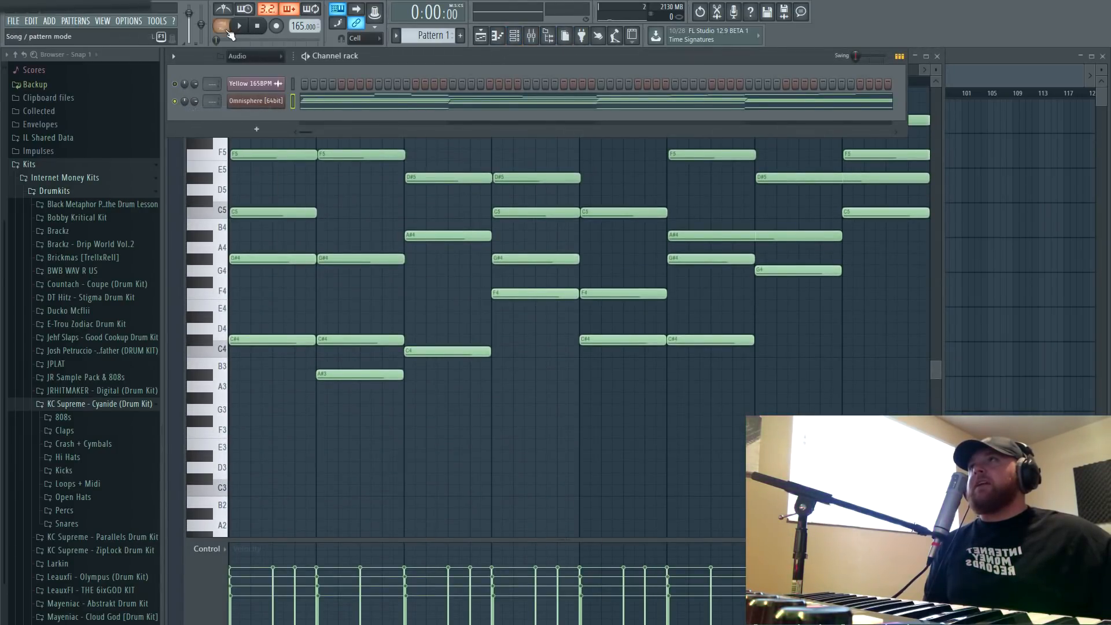
left_click(239, 26)
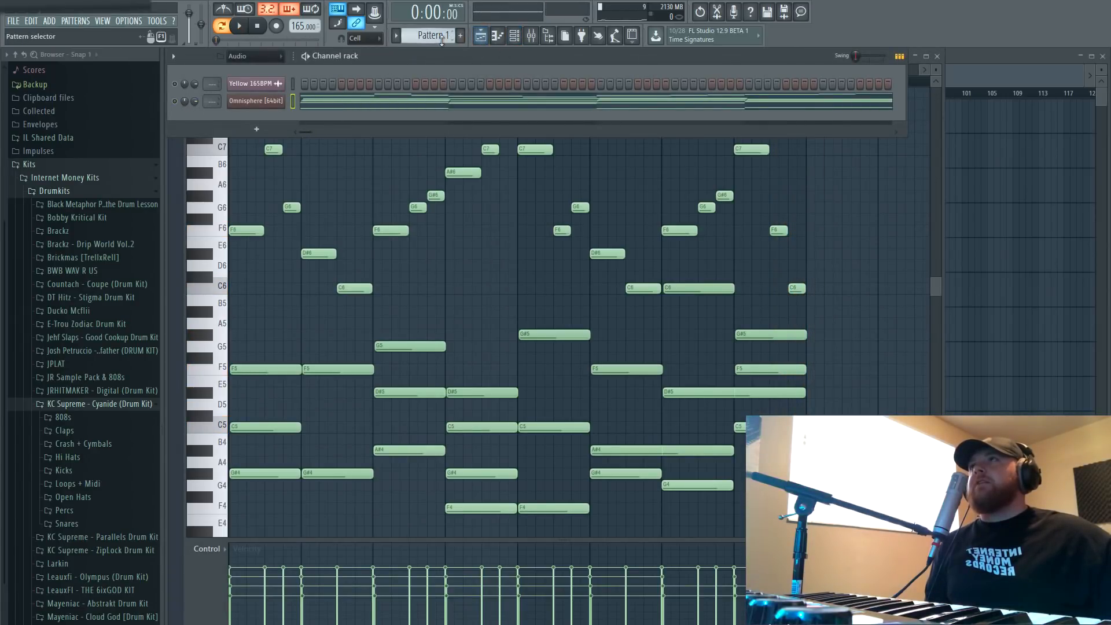
left_click(514, 36)
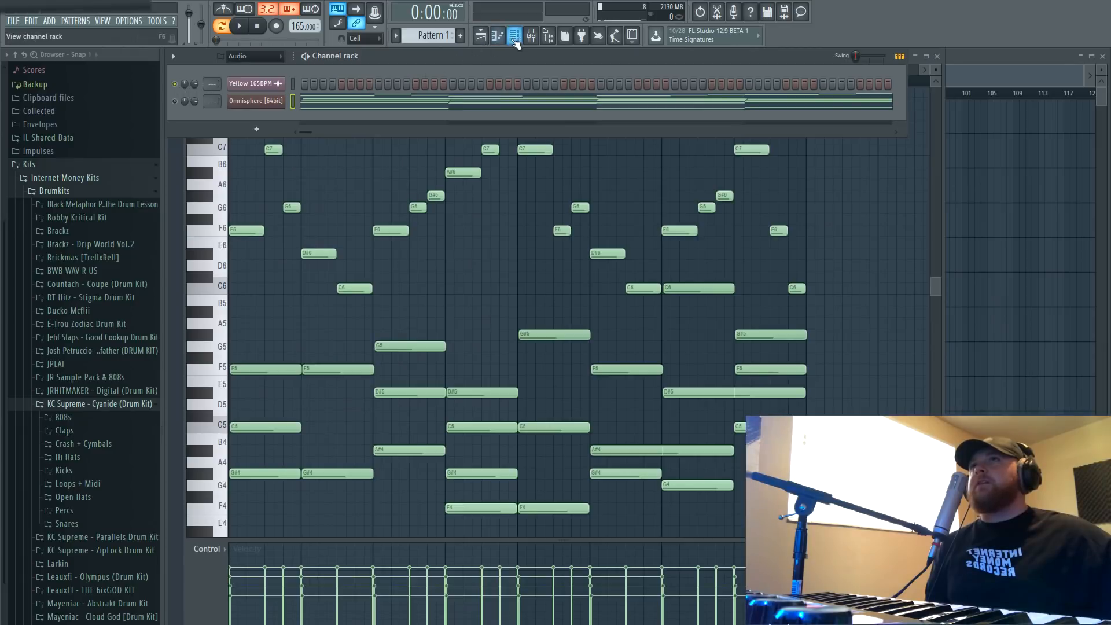
left_click(496, 36)
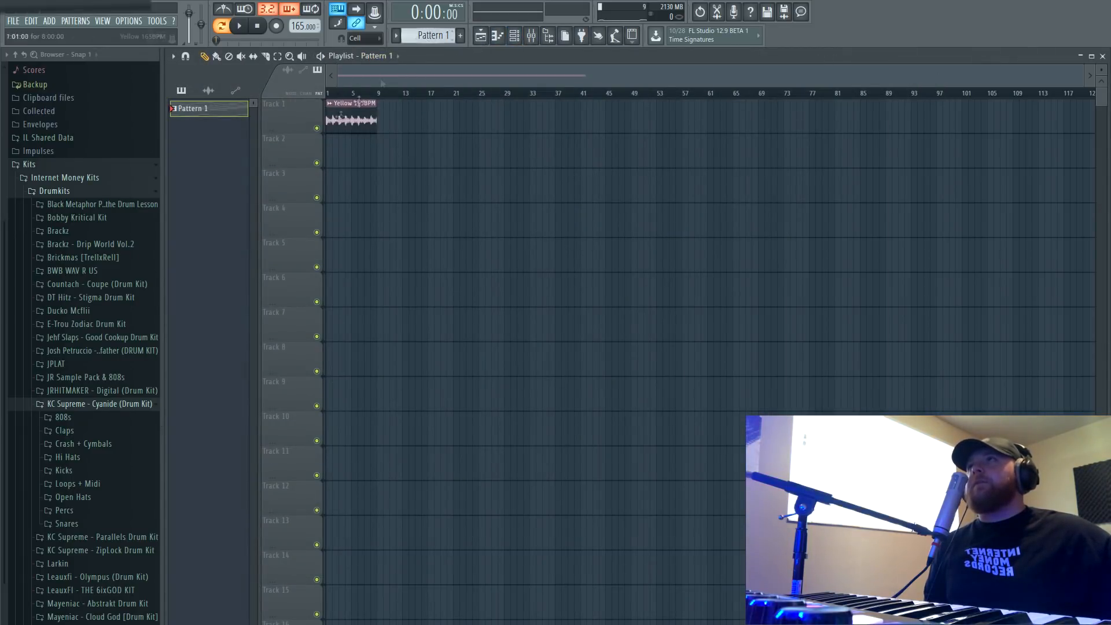
- Create Pattern 2 and load the KC - Slick HH hi-hat as a new channel
left_click(352, 150)
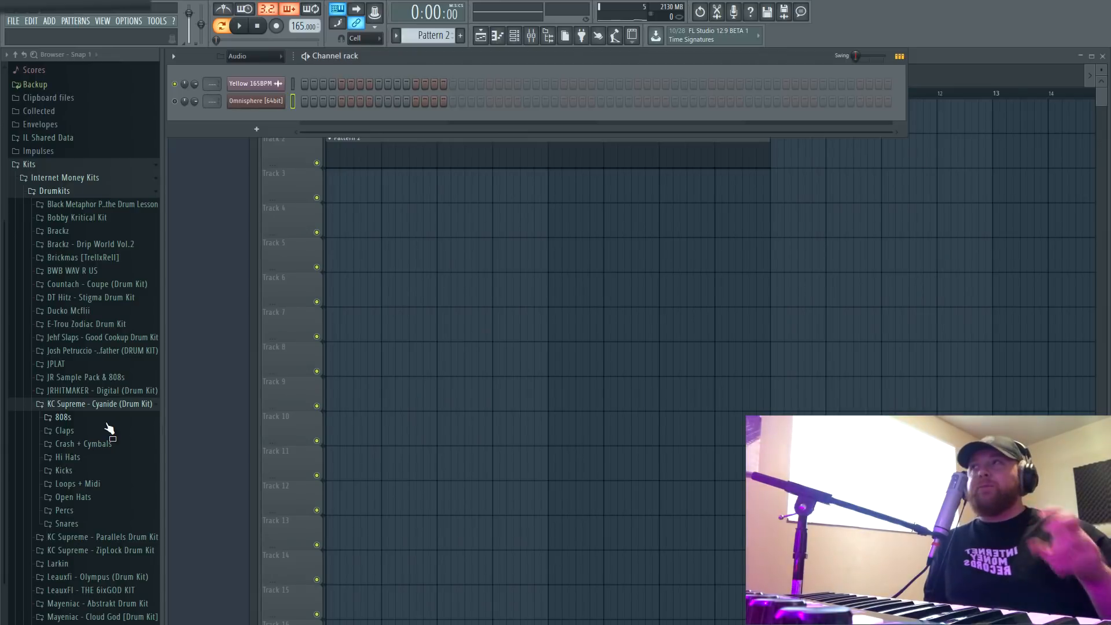
mouse_move(103, 436)
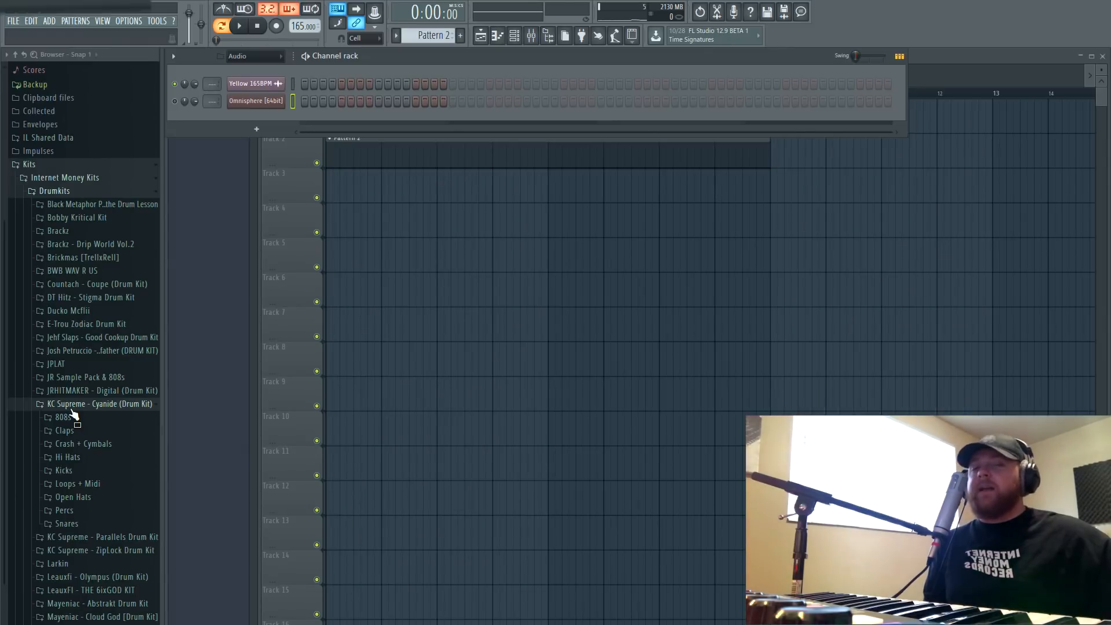
left_click(68, 456)
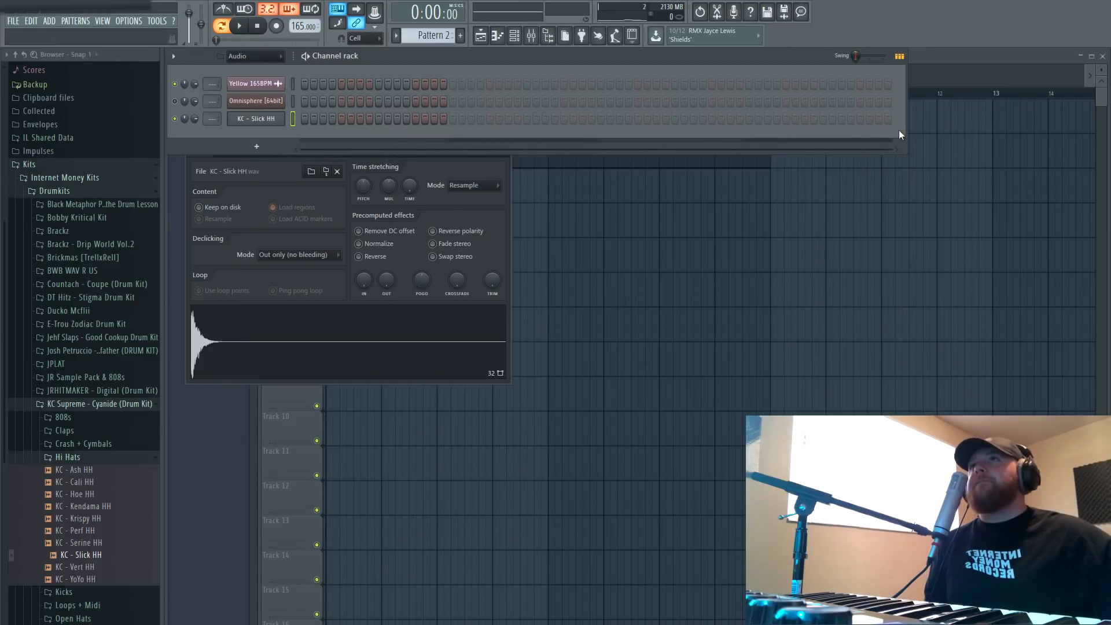
- Fill the Slick HH channel and shape the C5 notes into rolls with varied velocities over 8 bars
right_click(254, 118)
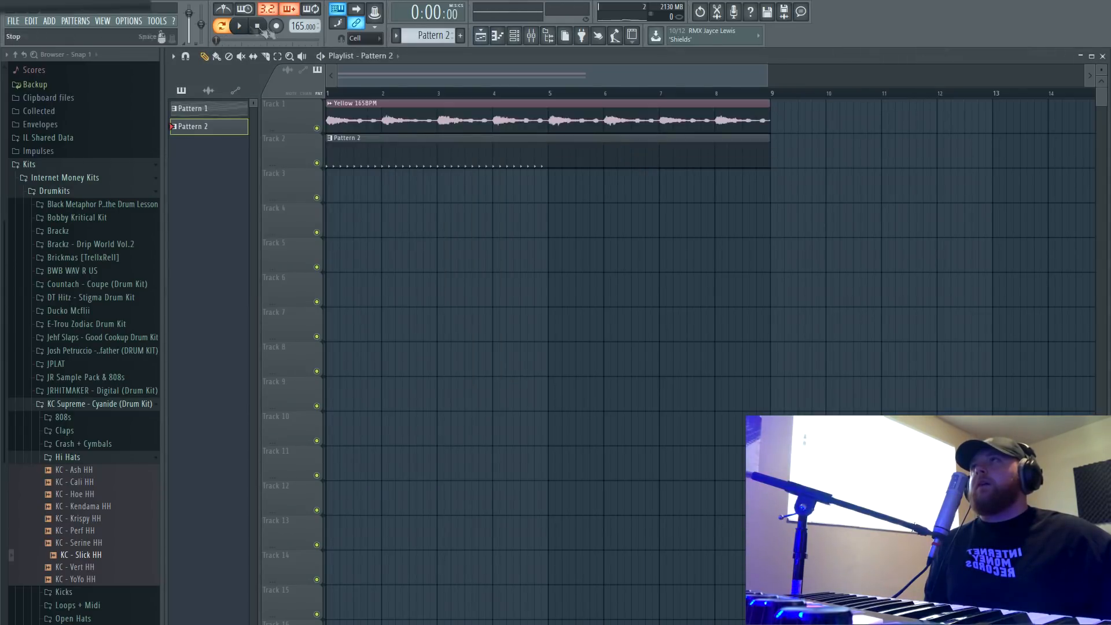
left_click(239, 25)
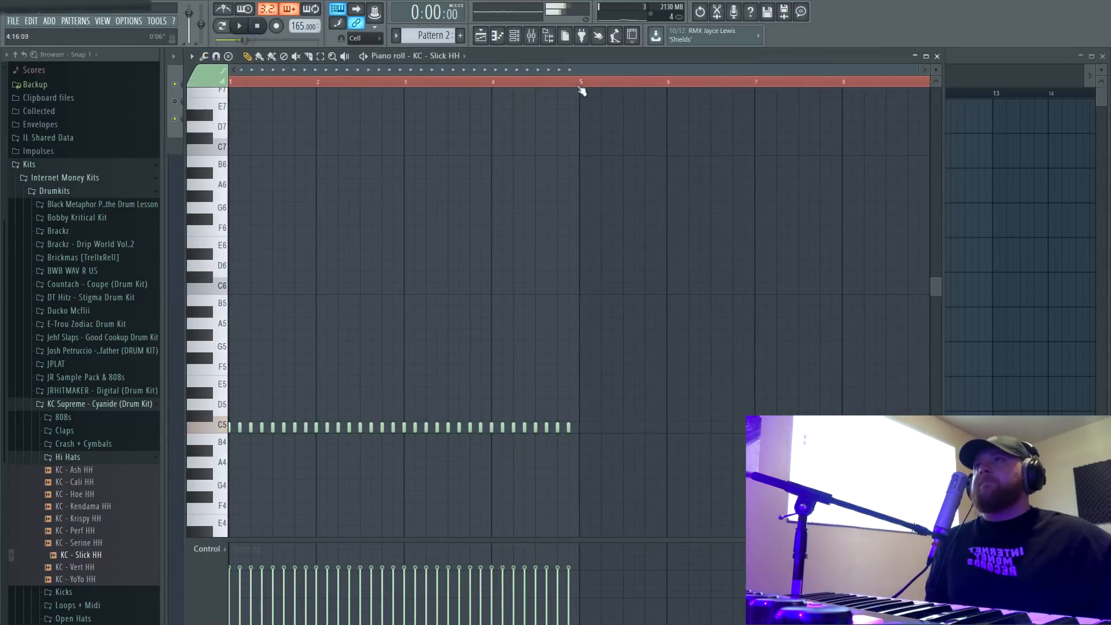
right_click(258, 118)
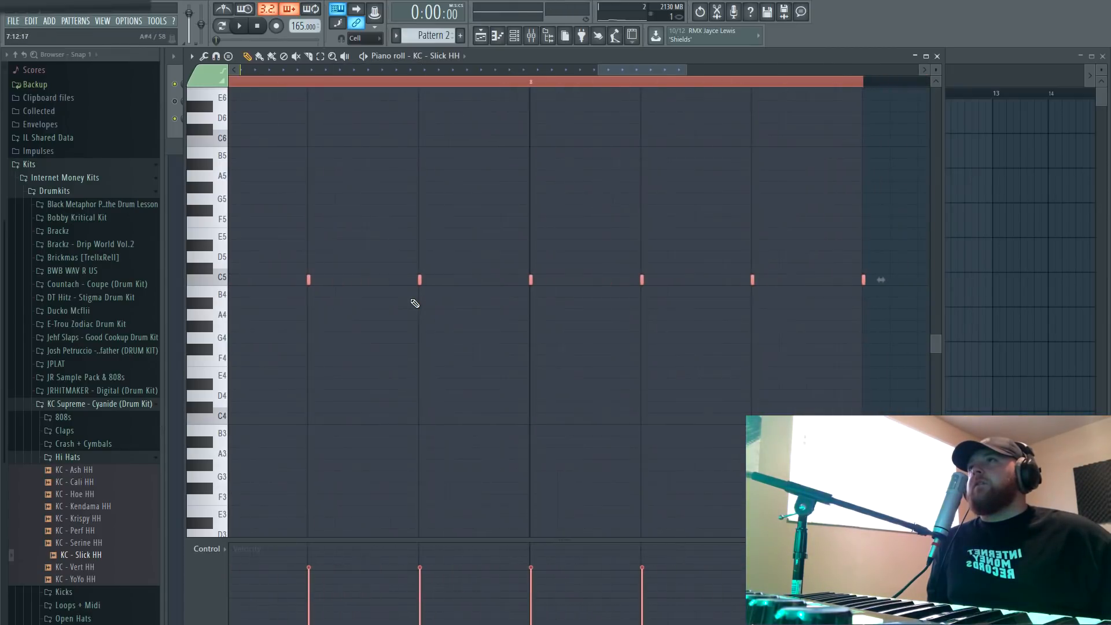
left_click(238, 26)
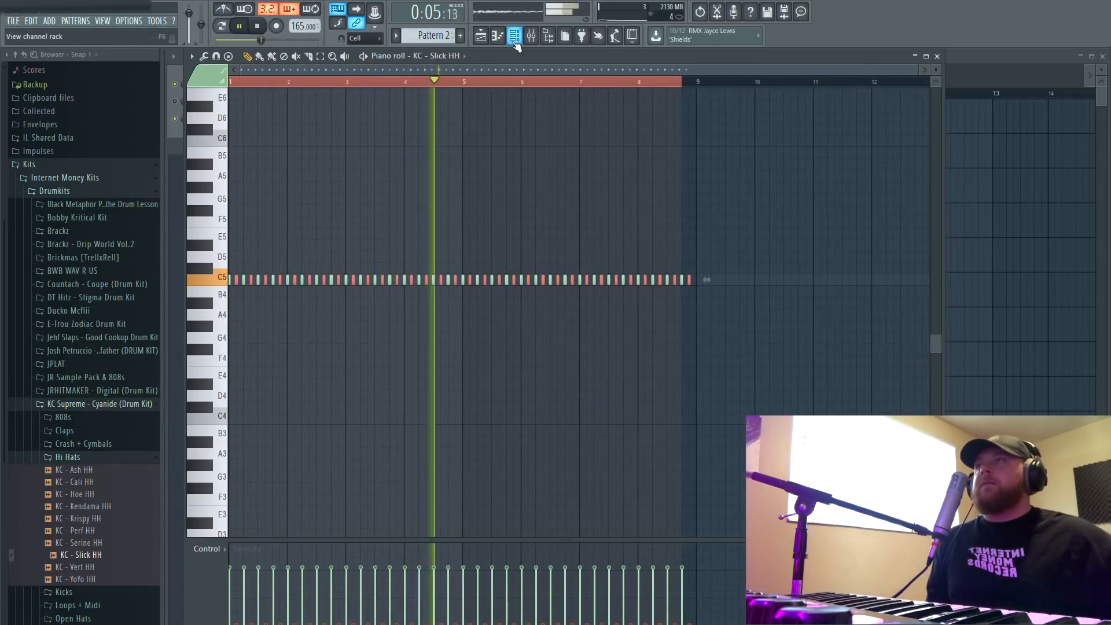
- Load KC - Heart Clap as a channel and place clap hits in Pattern 2
left_click(514, 36)
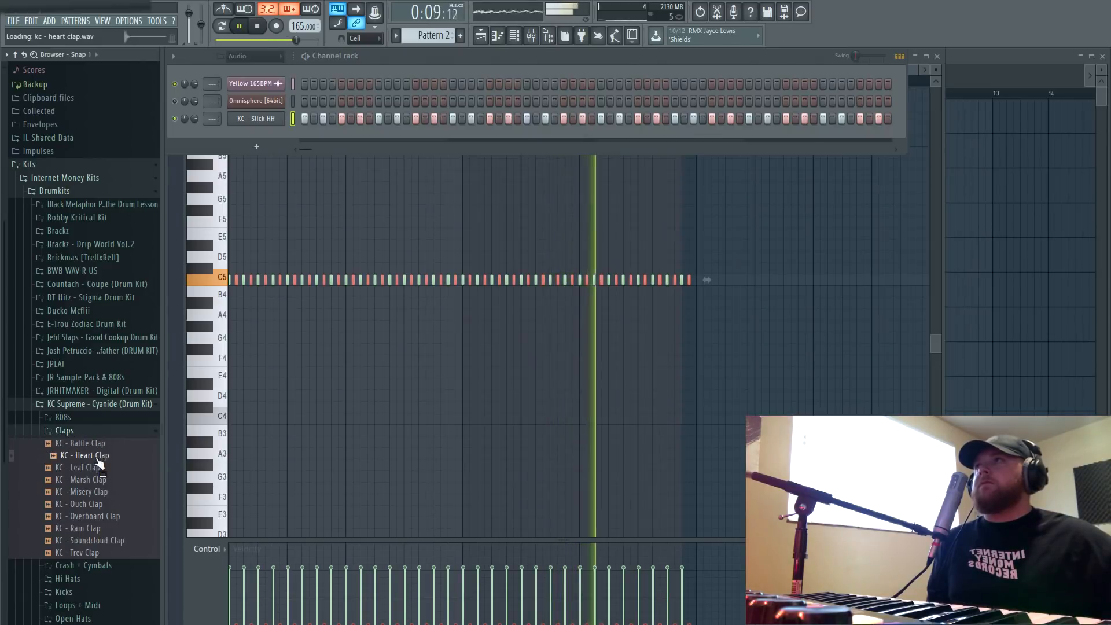
double_click(84, 455)
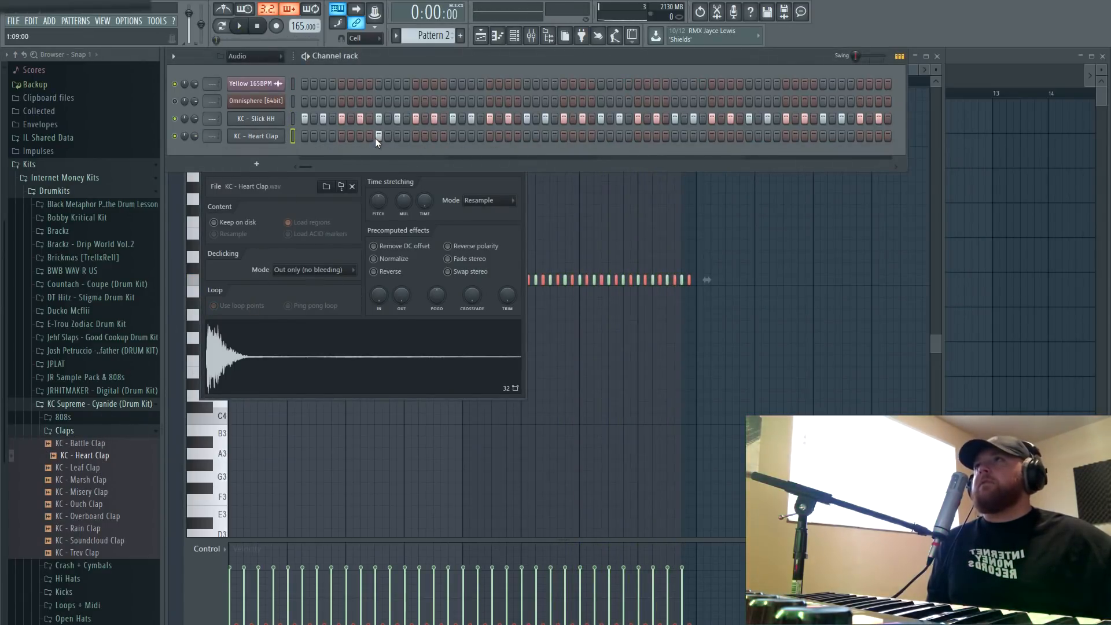
left_click(241, 27)
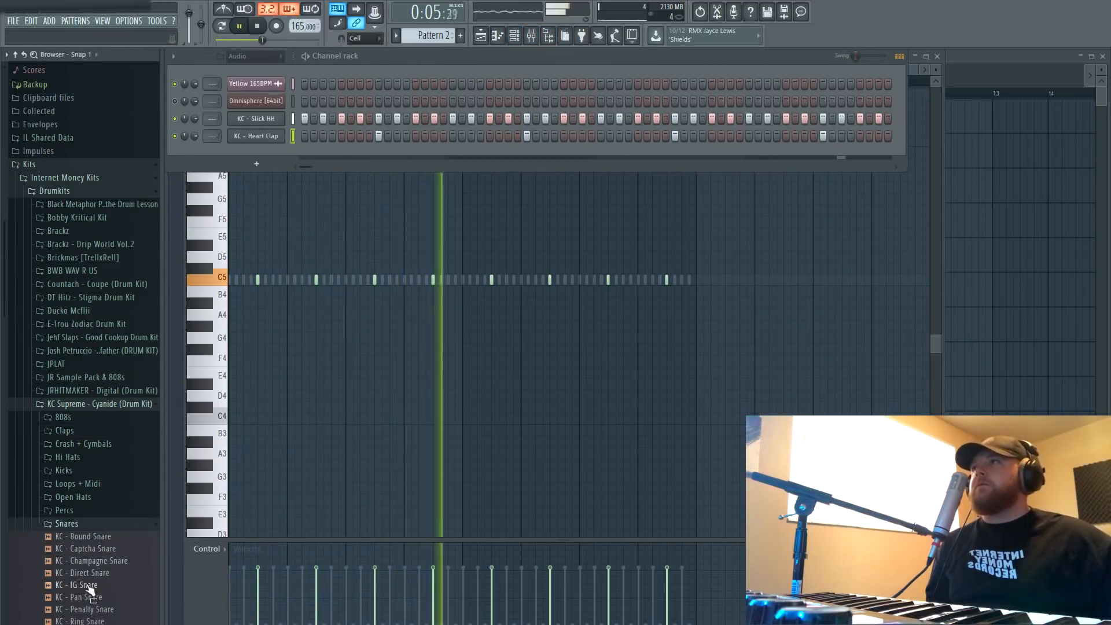
- Load KC - Yap Snare as a channel with a few snare hits in Pattern 2
left_click(83, 584)
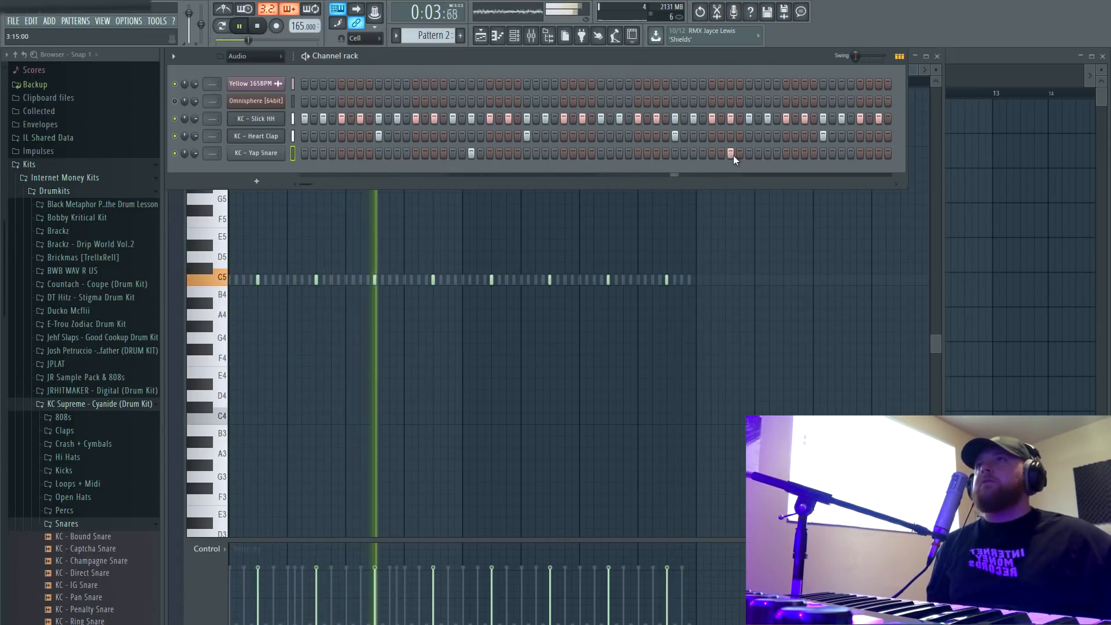
double_click(256, 152)
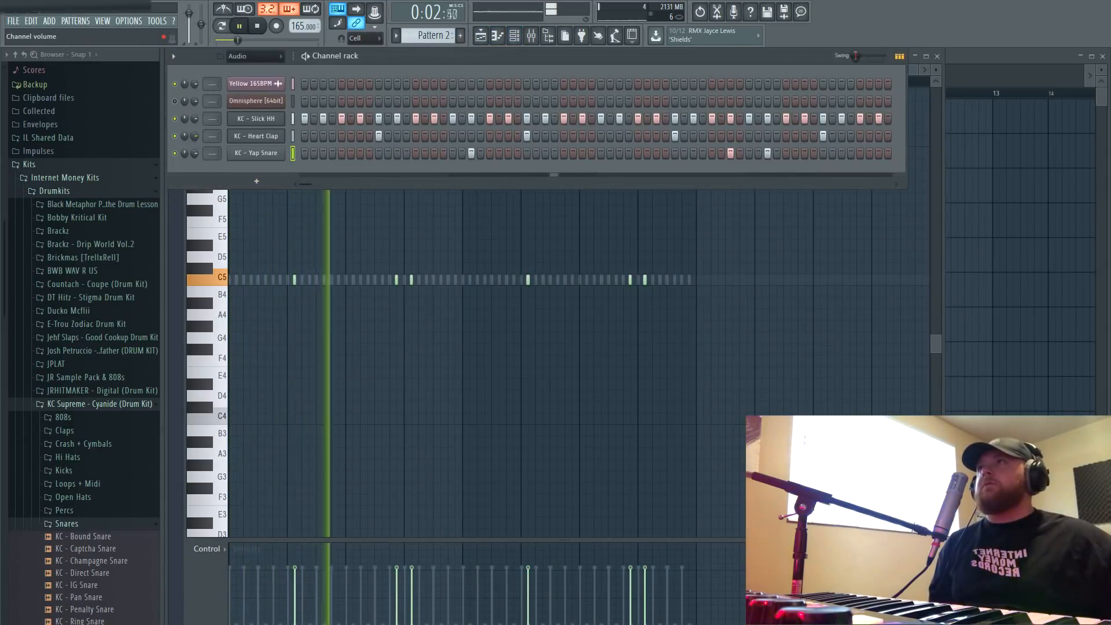
- Route clap, hi-hat and snare to mixer inserts 2, 3 and 4 and lower the Slick HH fader
left_click(255, 135)
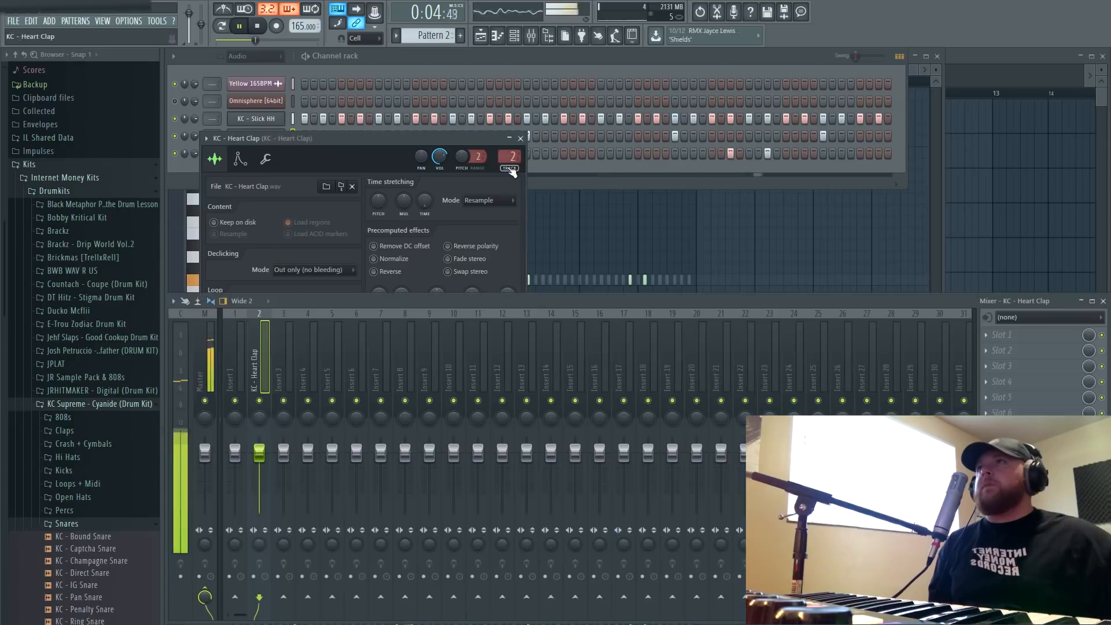
left_click(258, 26)
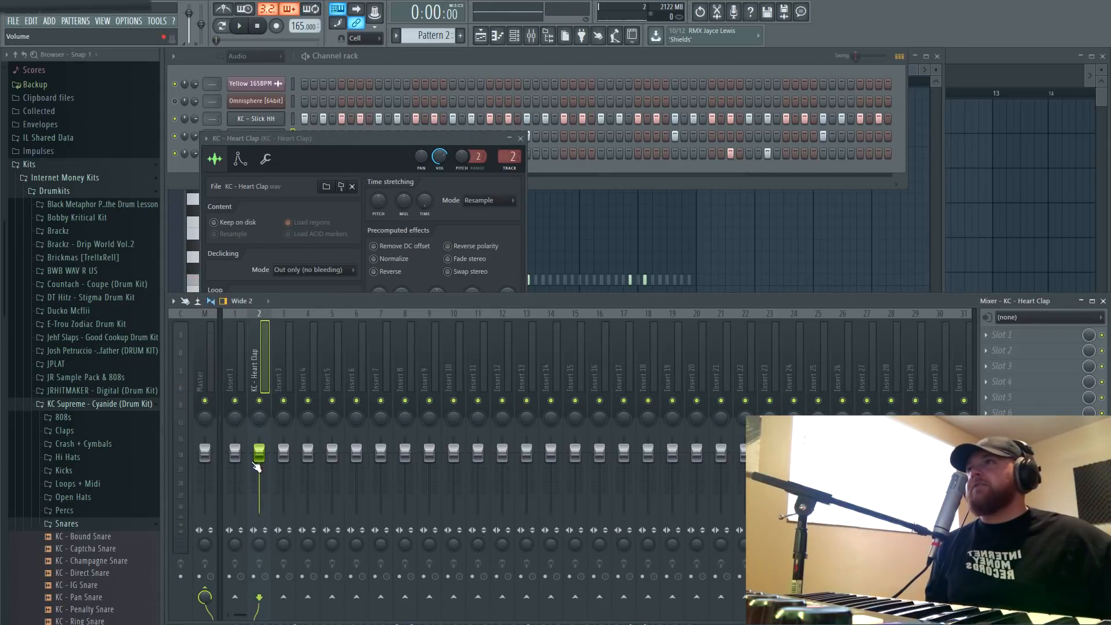
left_click(240, 25)
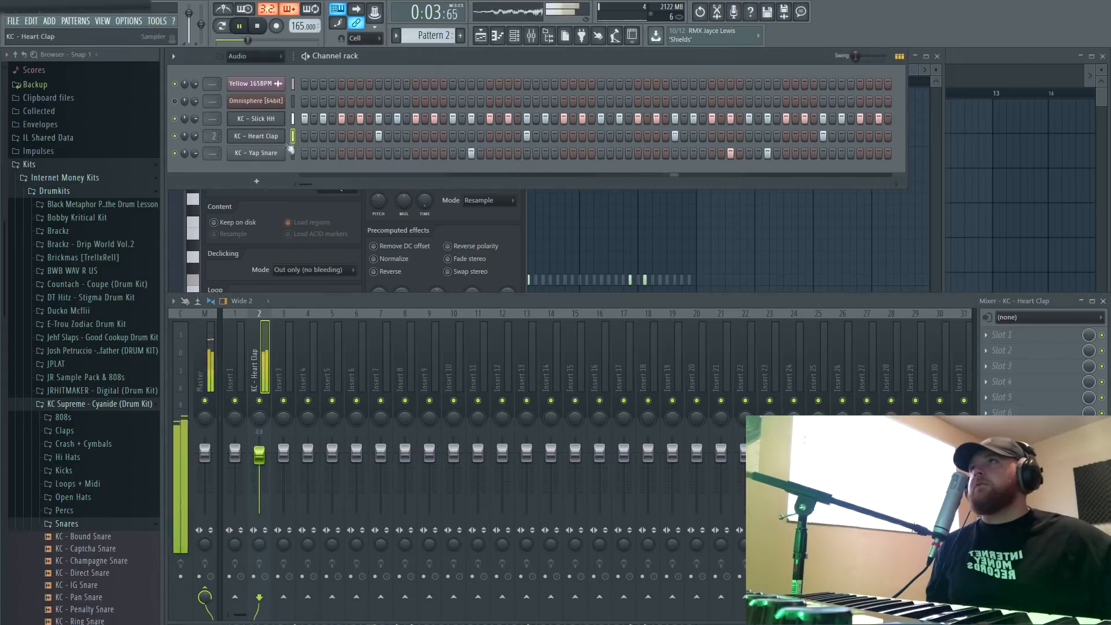
left_click(254, 136)
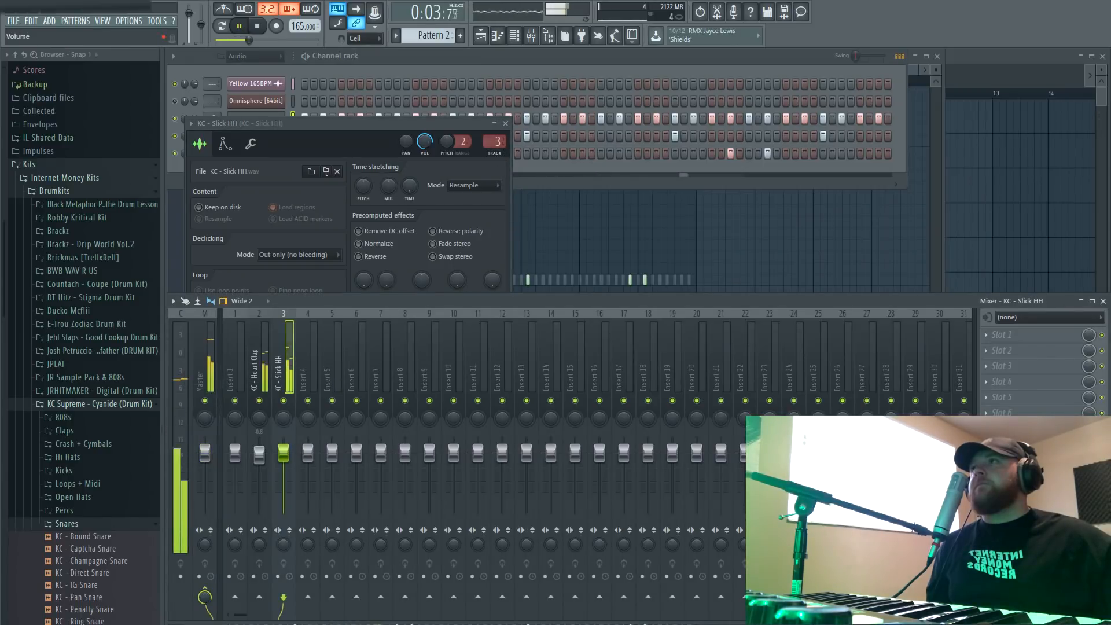
left_click_drag(284, 450, 284, 464)
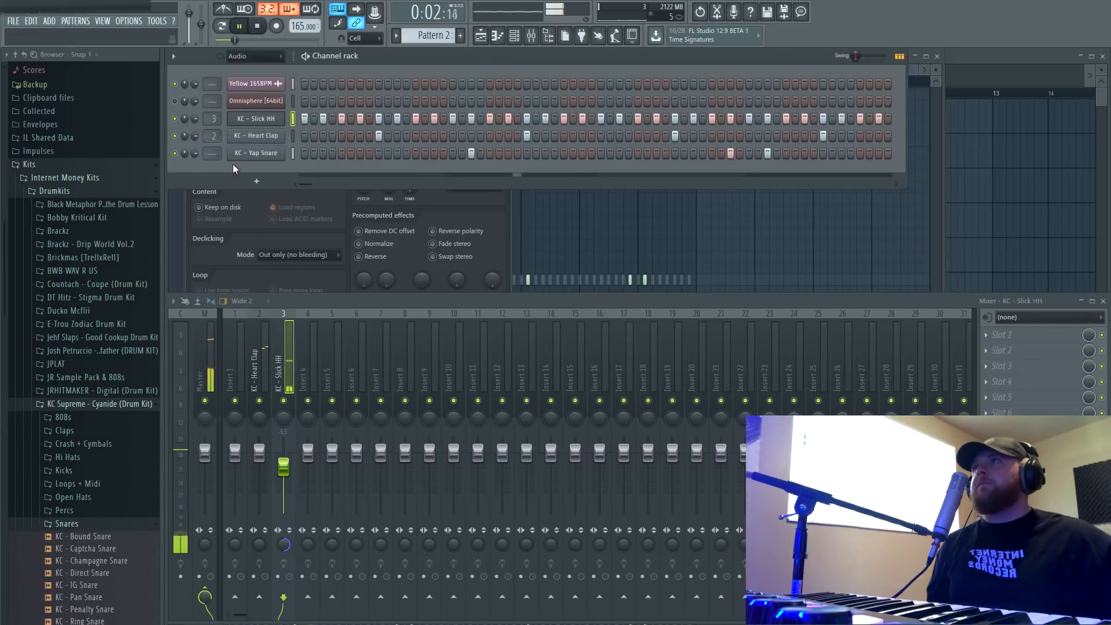
left_click(257, 153)
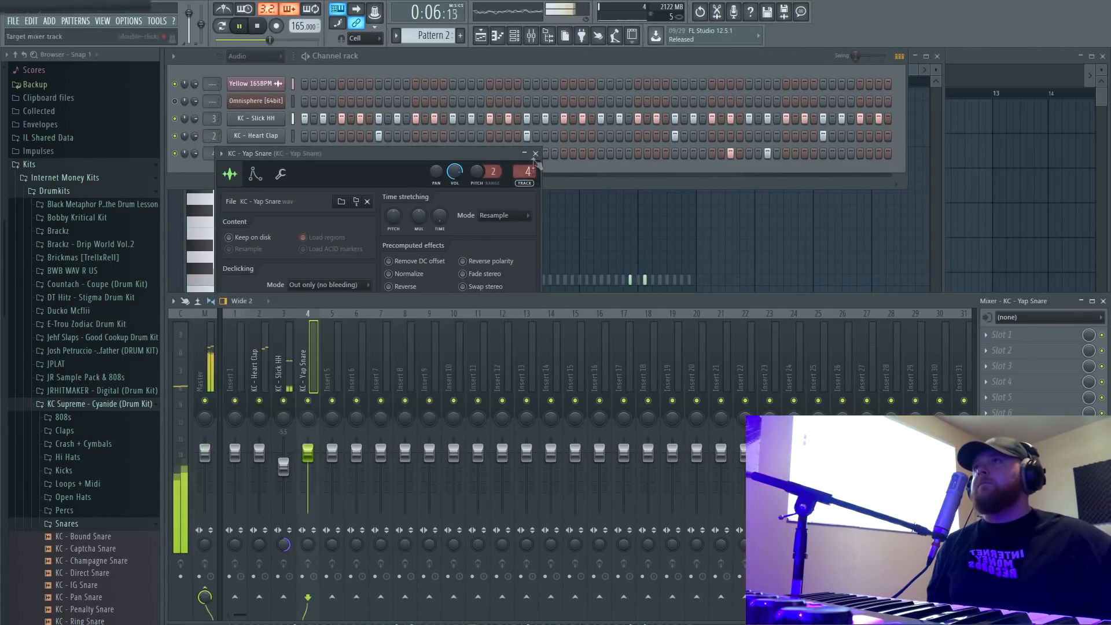
left_click(534, 154)
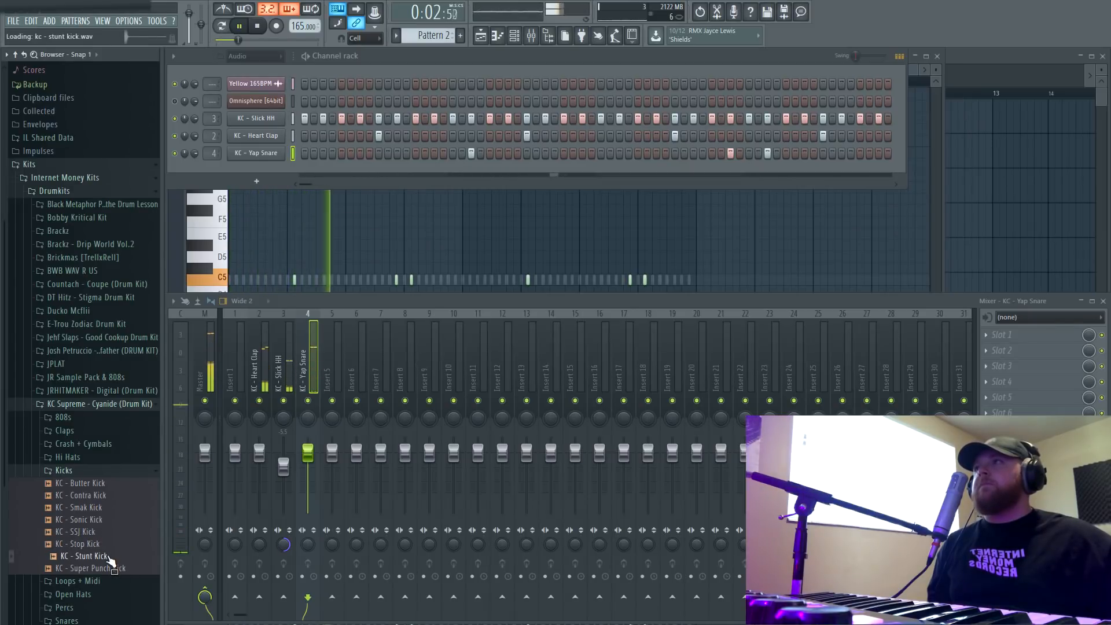
- Preview and load KC - Super Punch Kick from the Cyanide kit as a new channel
left_click(96, 567)
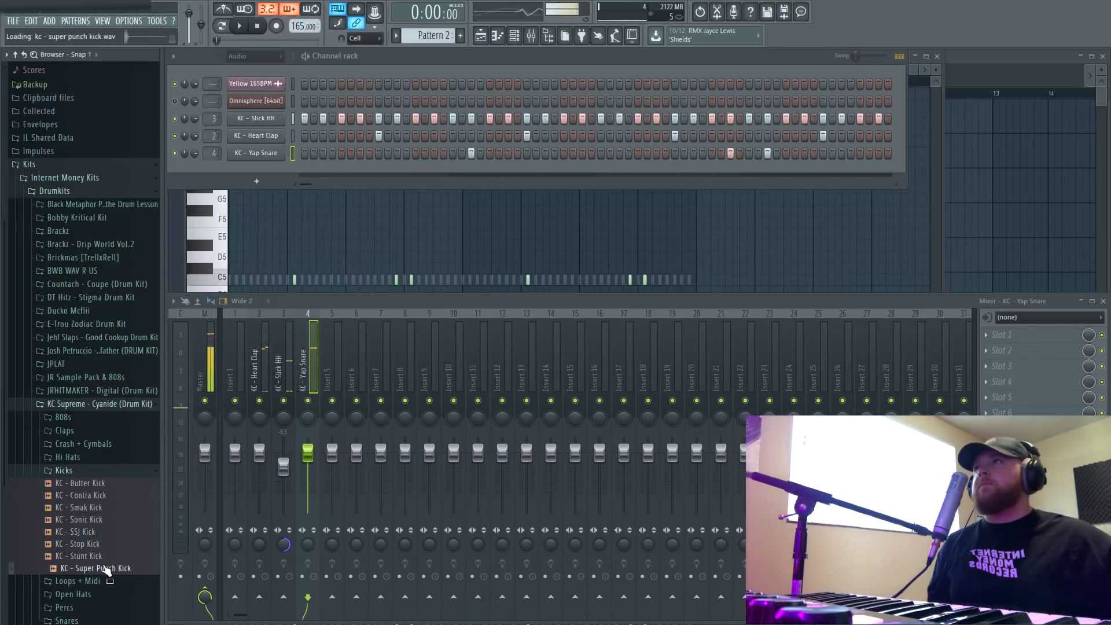
double_click(95, 567)
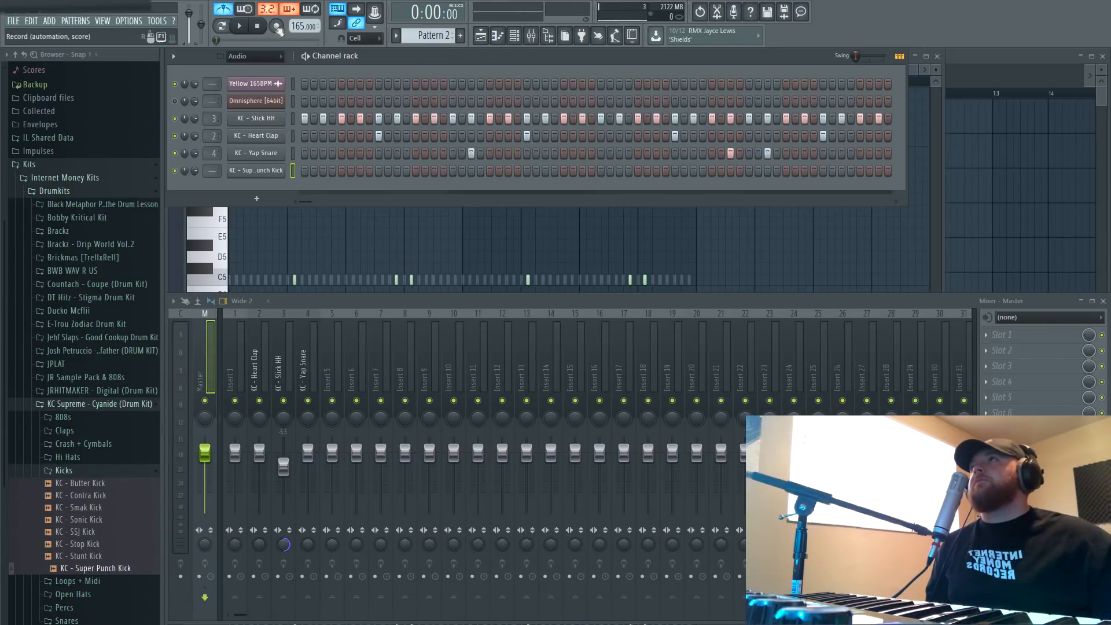
- Arm recording with a precount and play in a live kick pattern over the loop
left_click(276, 27)
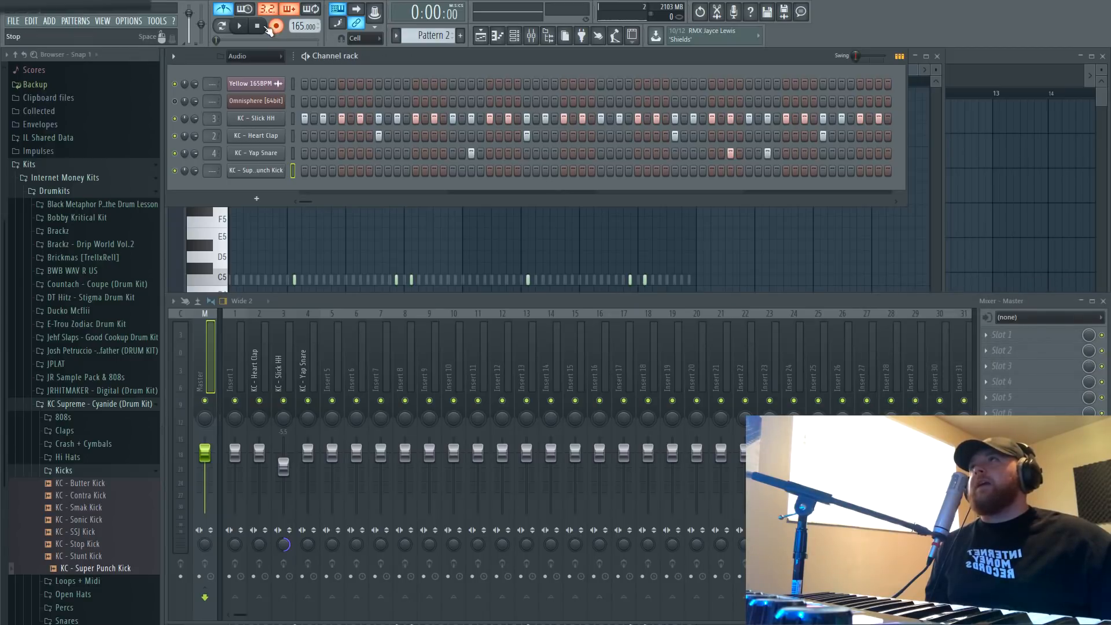
left_click(275, 27)
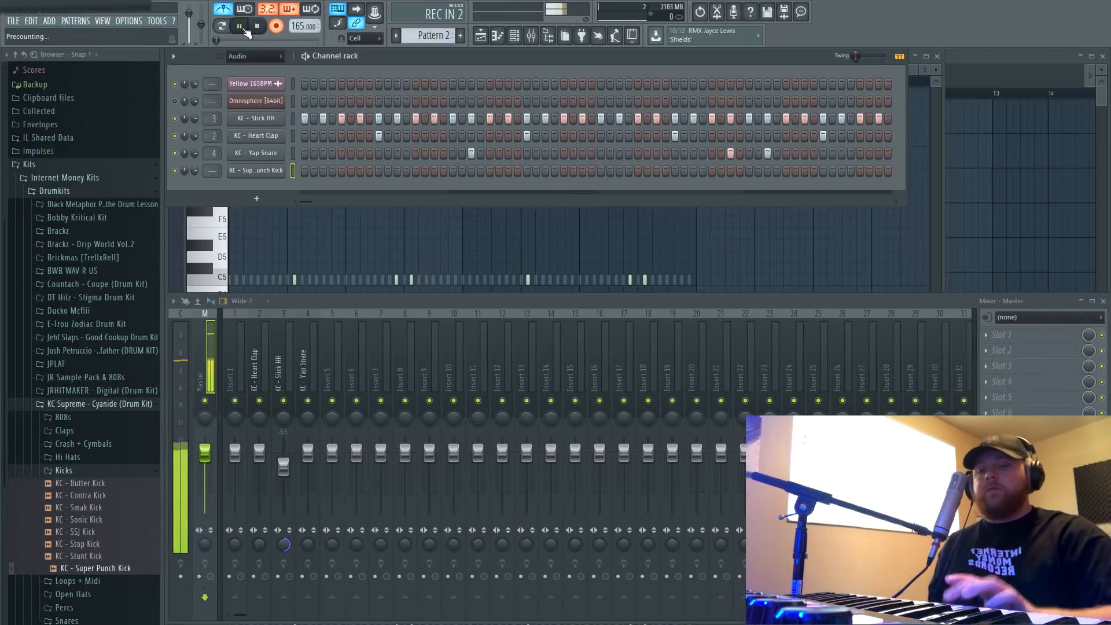
left_click(239, 27)
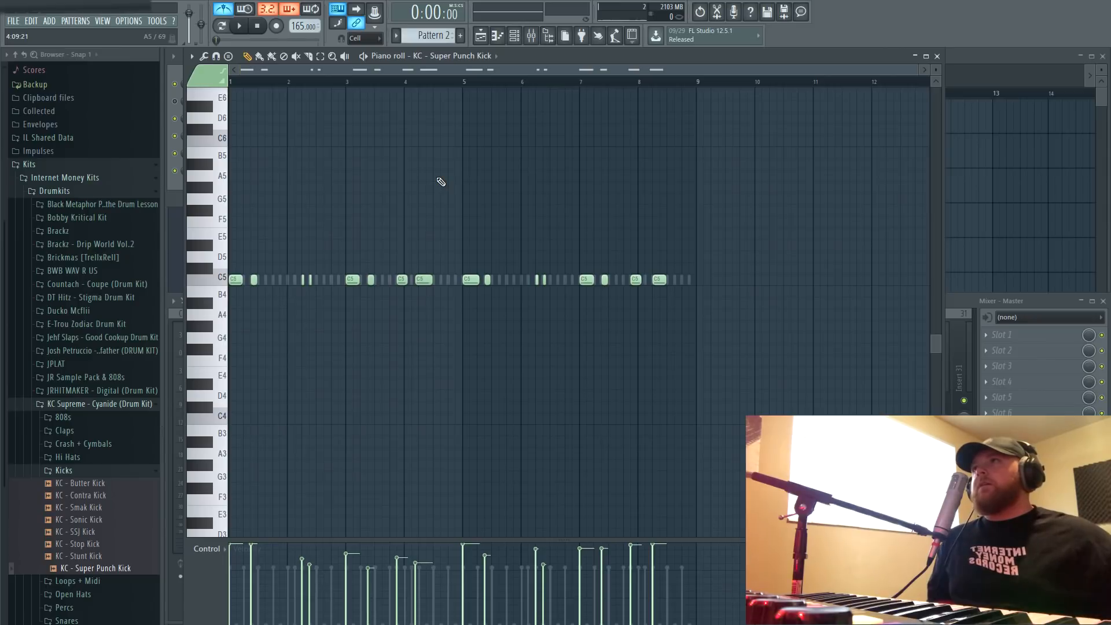
mouse_move(465, 169)
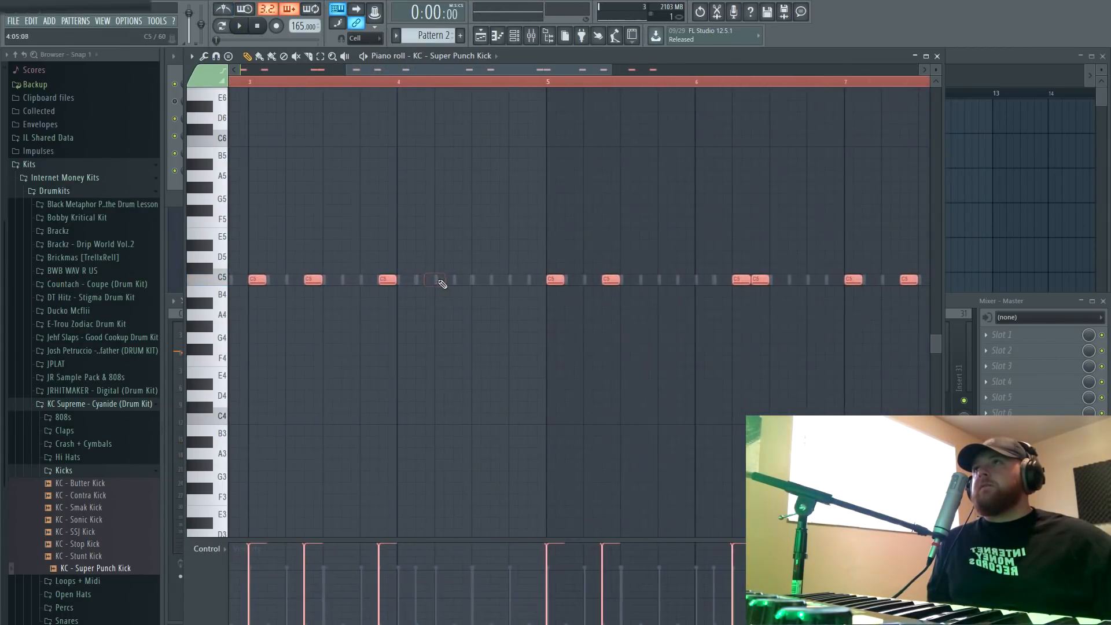
- Tidy the recorded Super Punch Kick notes in the piano roll
left_click(240, 26)
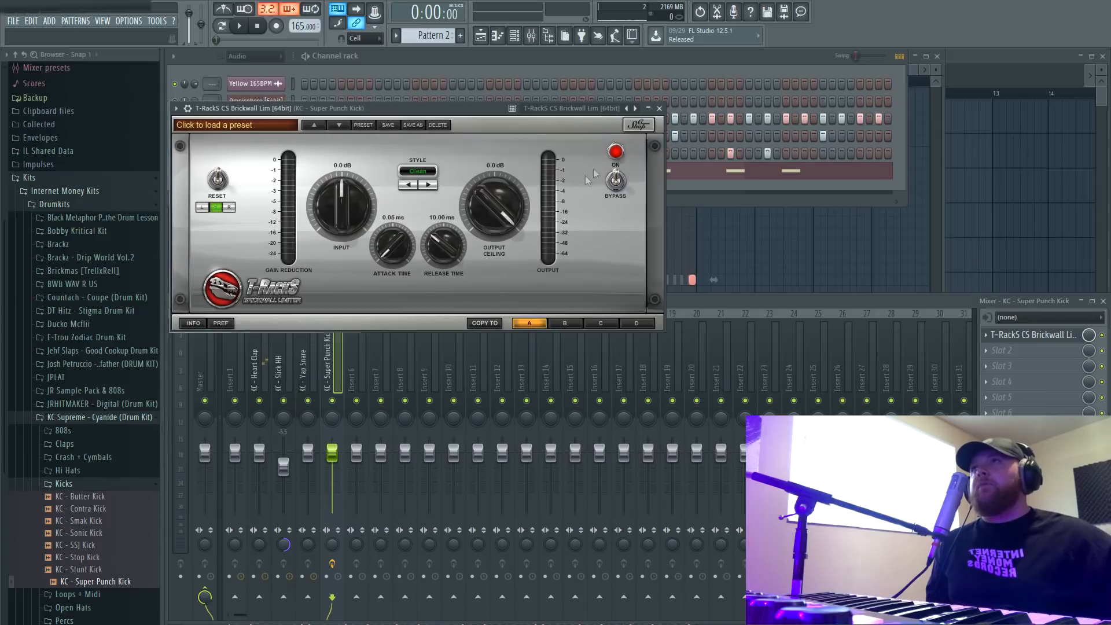
- Push the kick's T-RackS Brickwall Limiter input up to 5.6 dB
left_click_drag(343, 206, 361, 177)
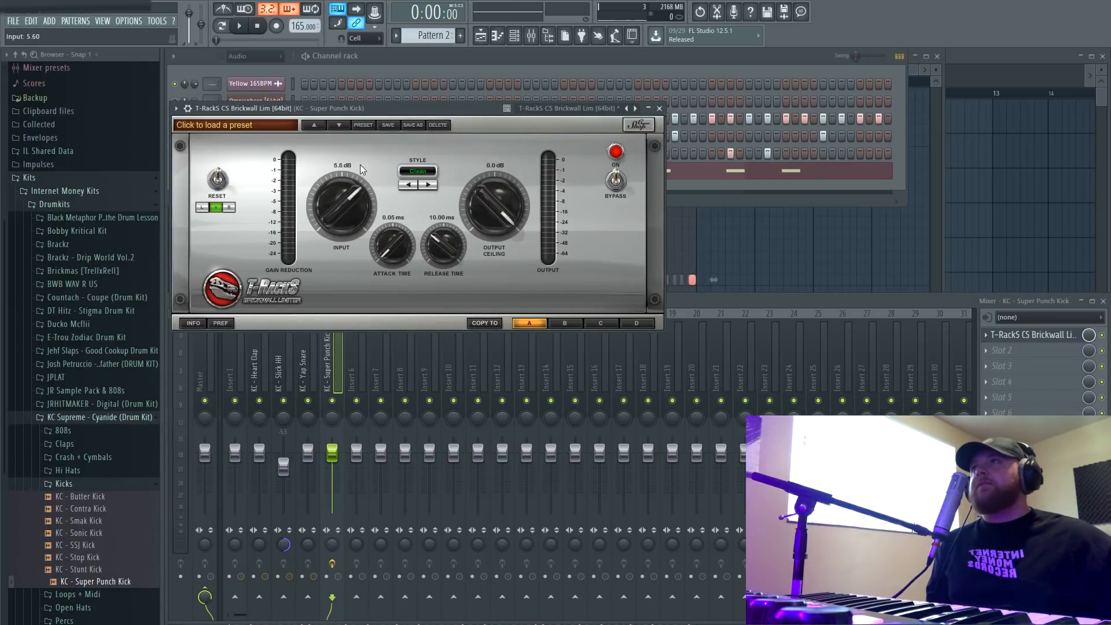
left_click(238, 27)
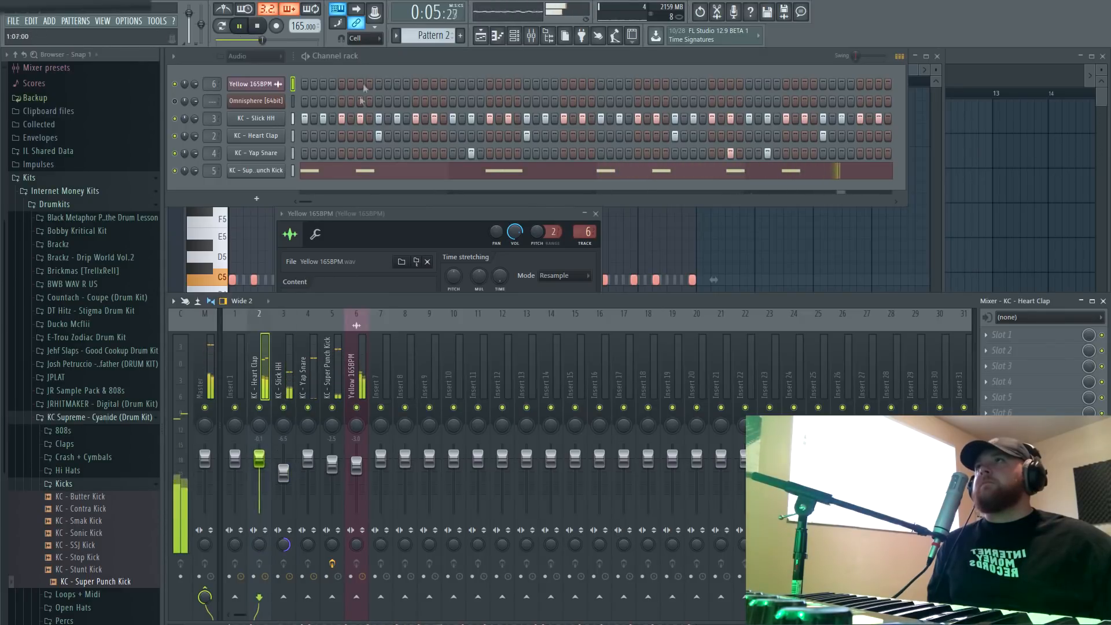
- Route the Yellow 165BPM loop to a free mixer insert and play the beat
left_click(81, 457)
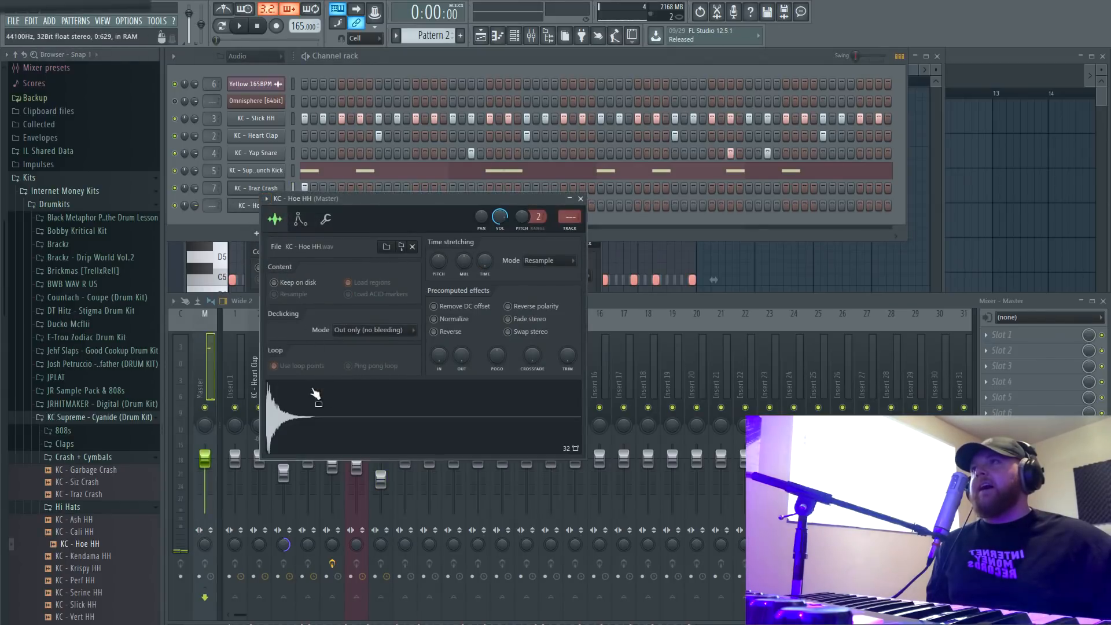
- Record a live take of played hi-hat notes on the KC Hoe HH channel, then stop
left_click(240, 25)
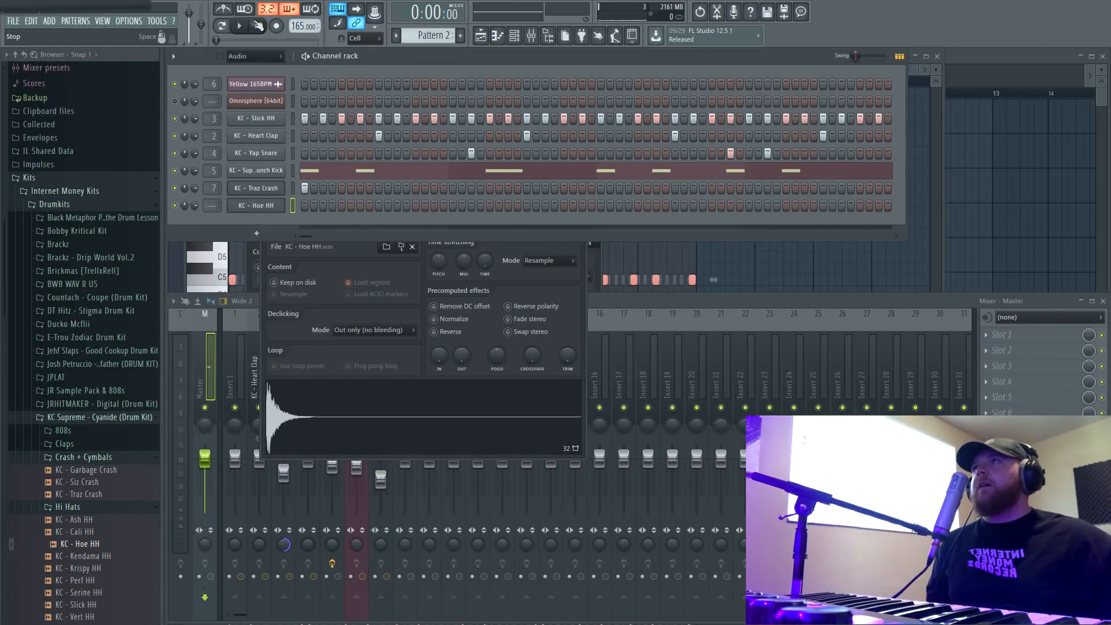
left_click(275, 25)
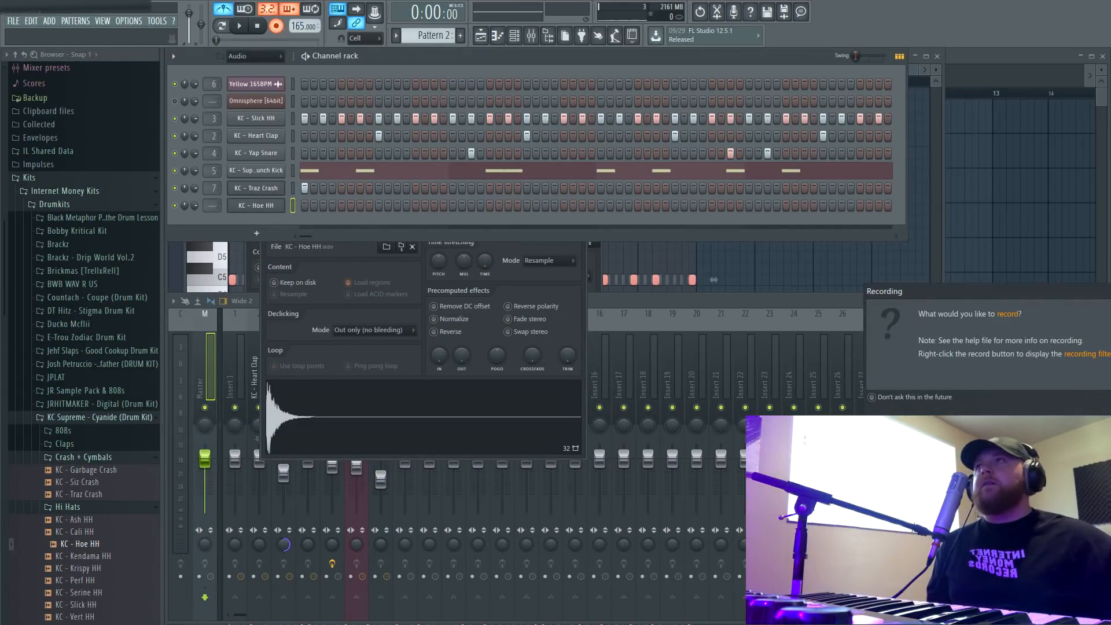
left_click(240, 27)
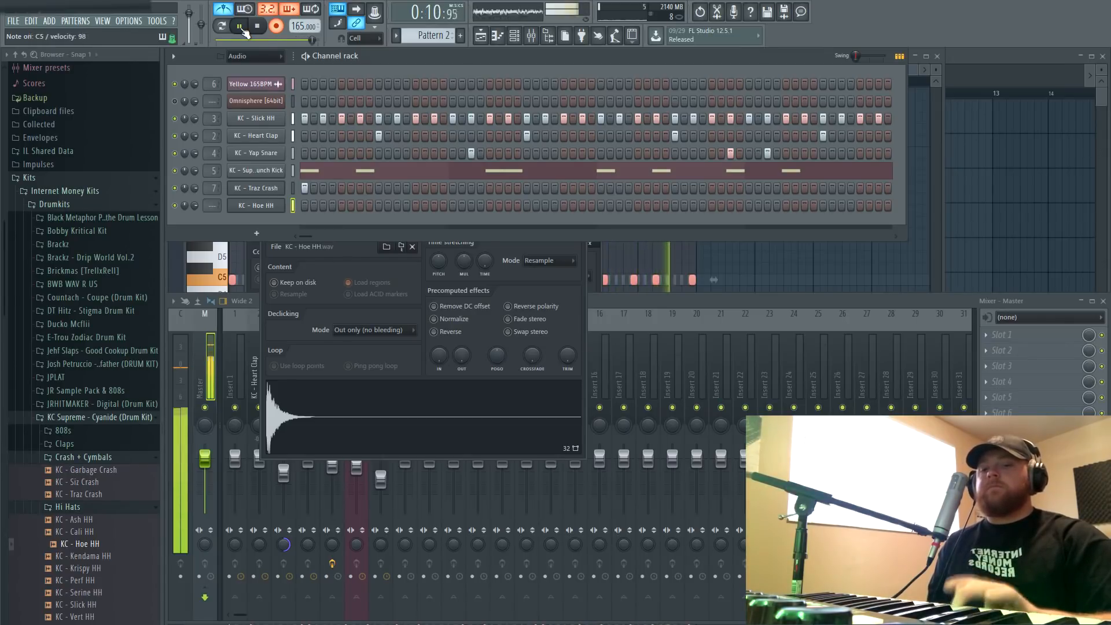
left_click(257, 27)
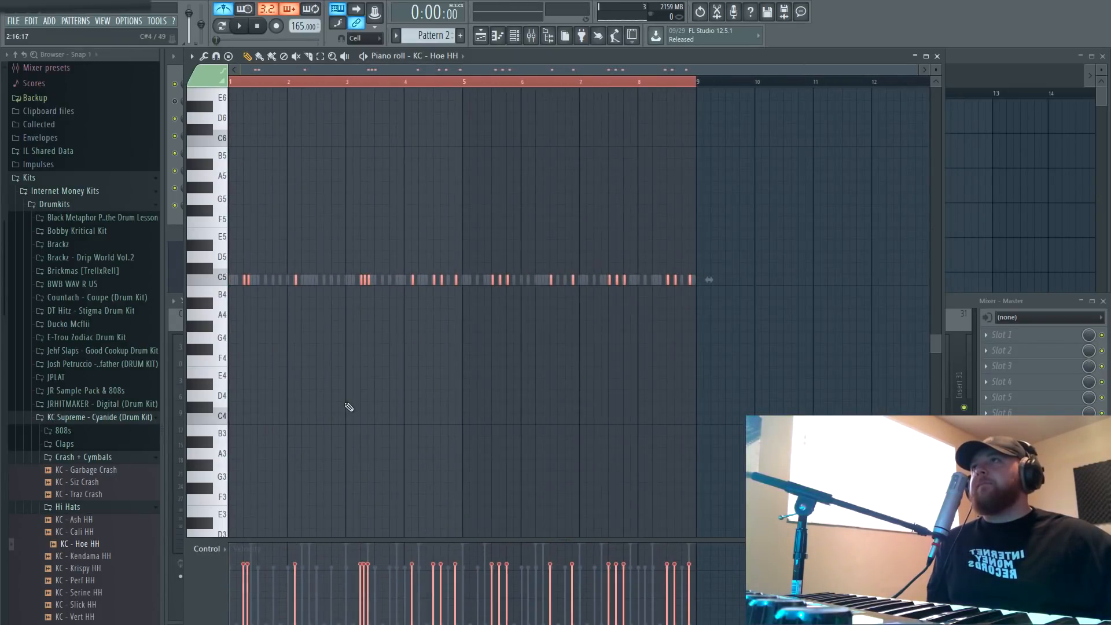
- Chop selected Hoe HH piano-roll notes into quick rolls and view the whole pattern
left_click(238, 27)
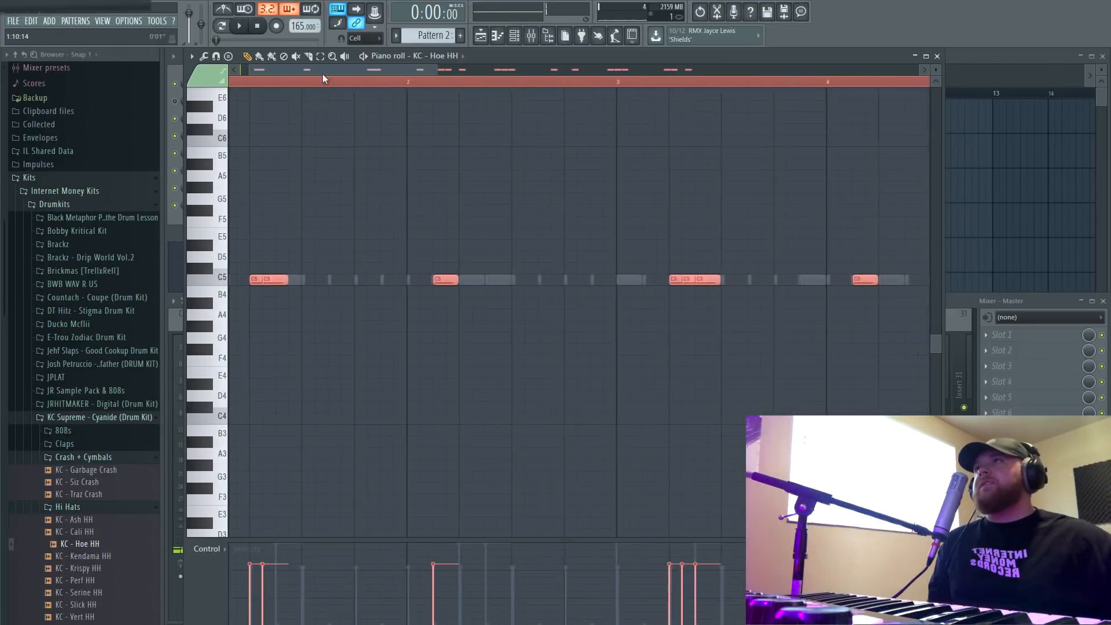
left_click(238, 27)
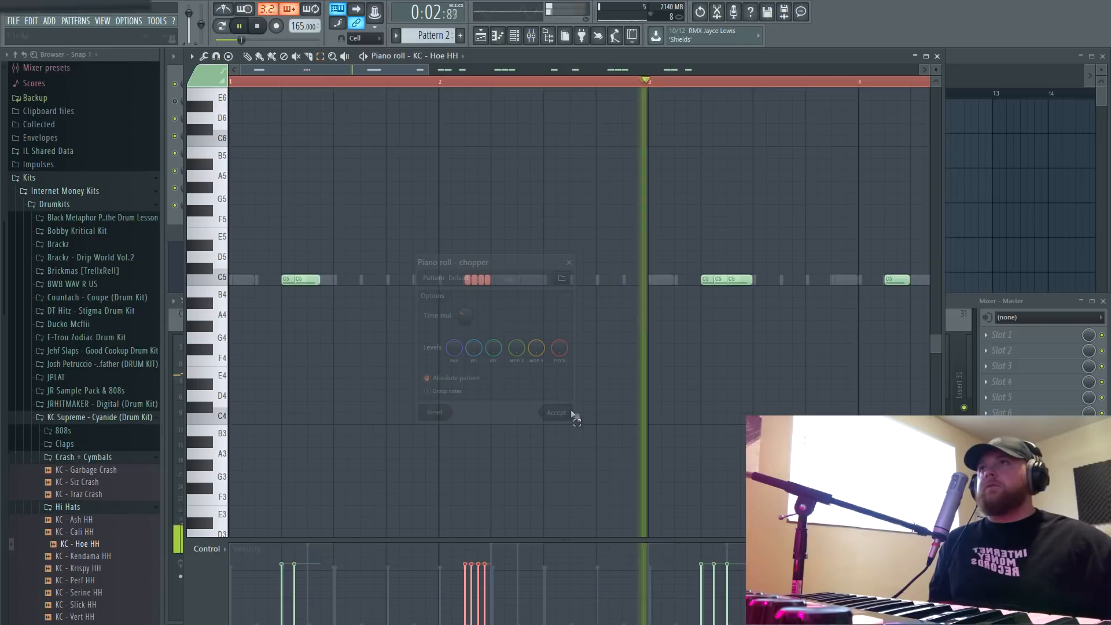
left_click(557, 412)
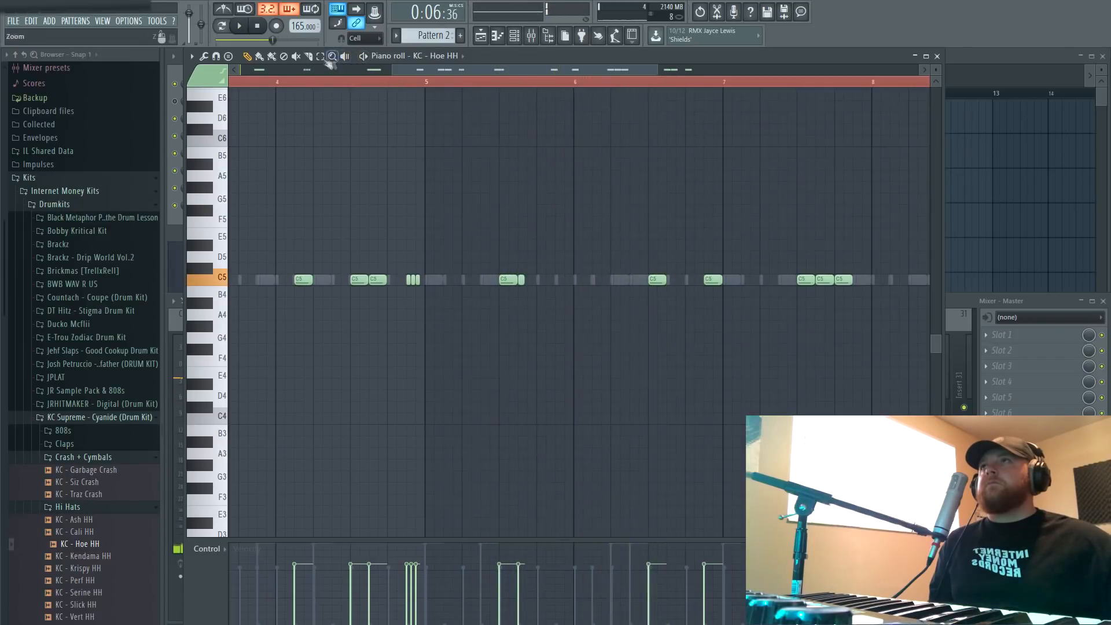
left_click(239, 27)
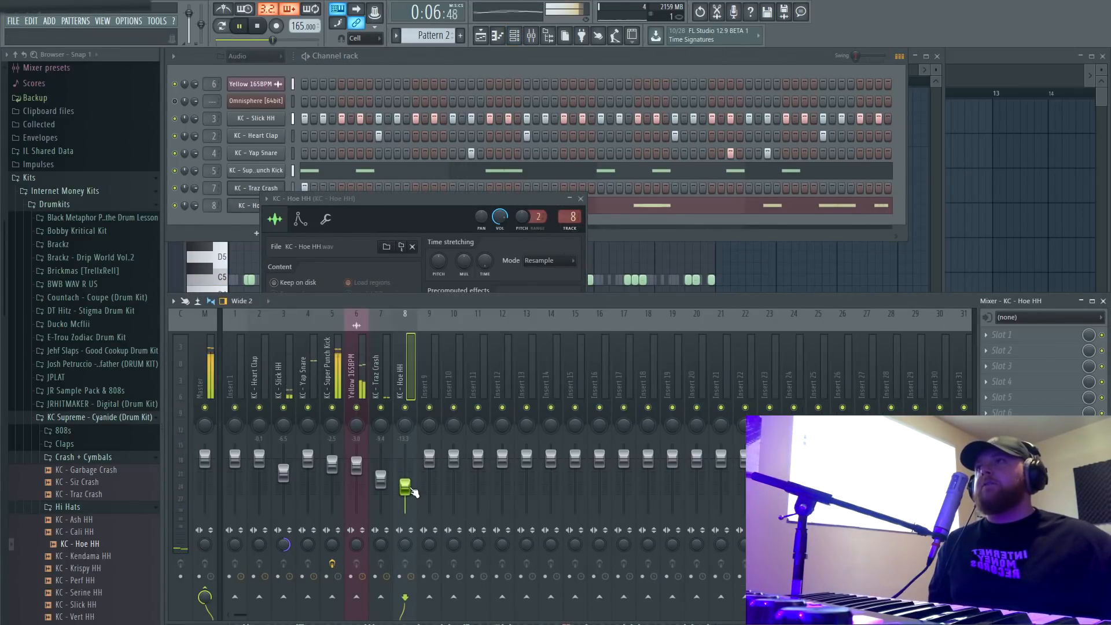
- Lower the KC Hoe HH insert fader in the Mixer
left_click_drag(407, 487, 407, 493)
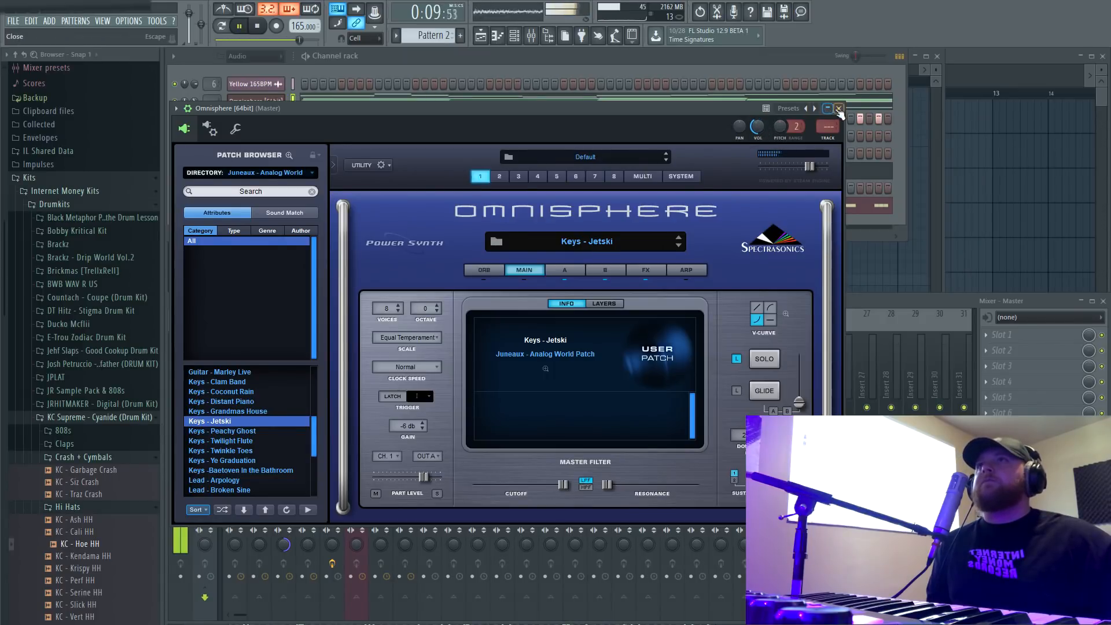
- Adjust the Omnisphere channel volume and switch its patch to Keys - Twilight Flute
left_click(838, 109)
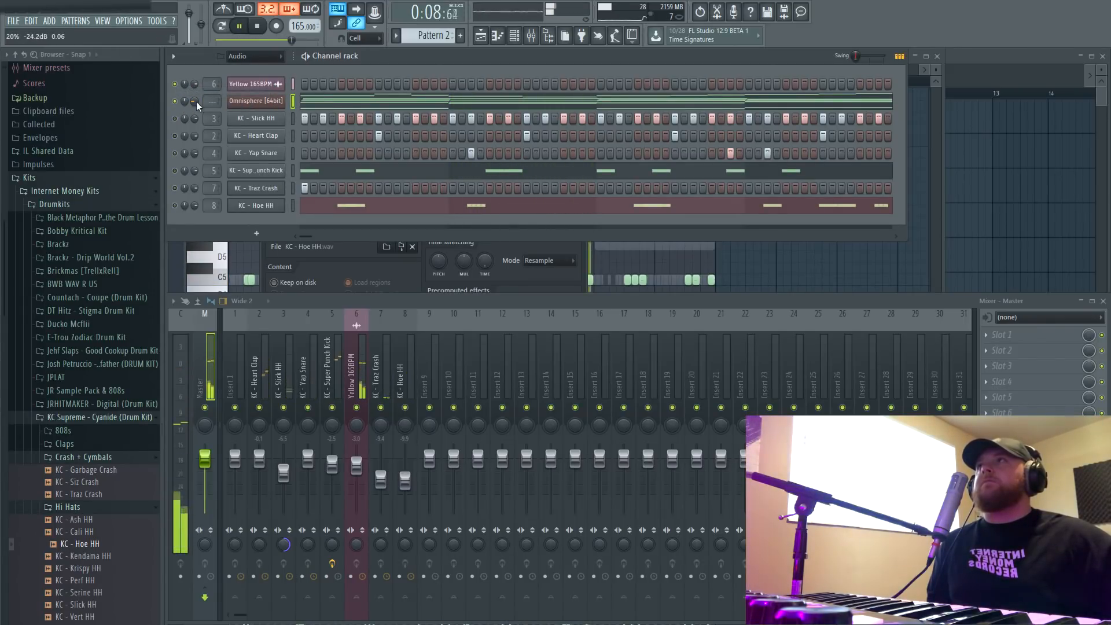
left_click(255, 101)
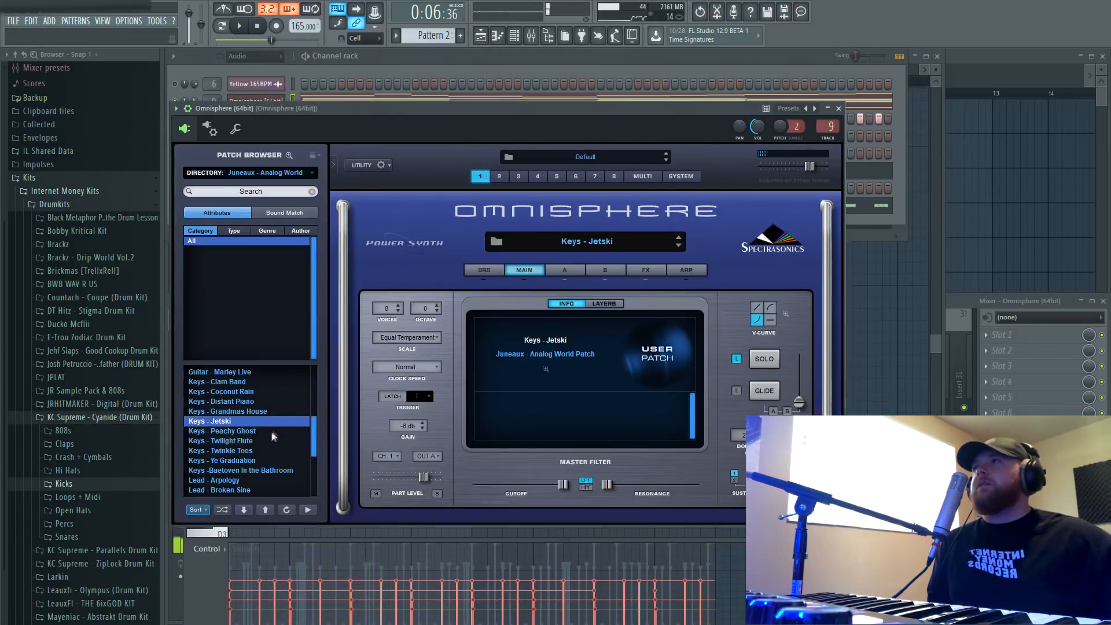
left_click(221, 439)
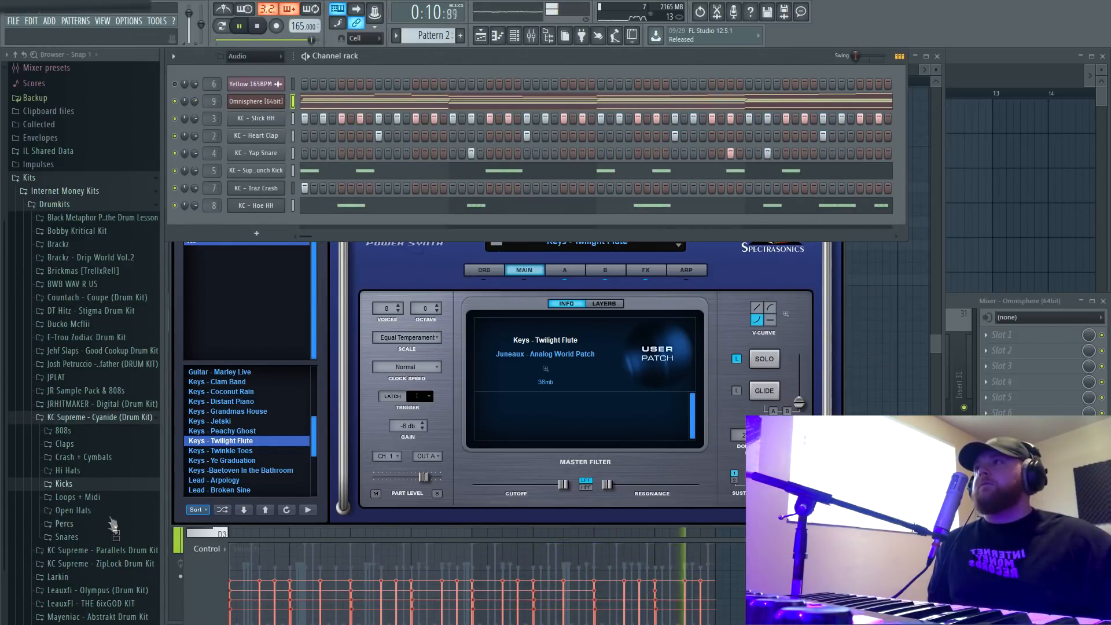
left_click(64, 523)
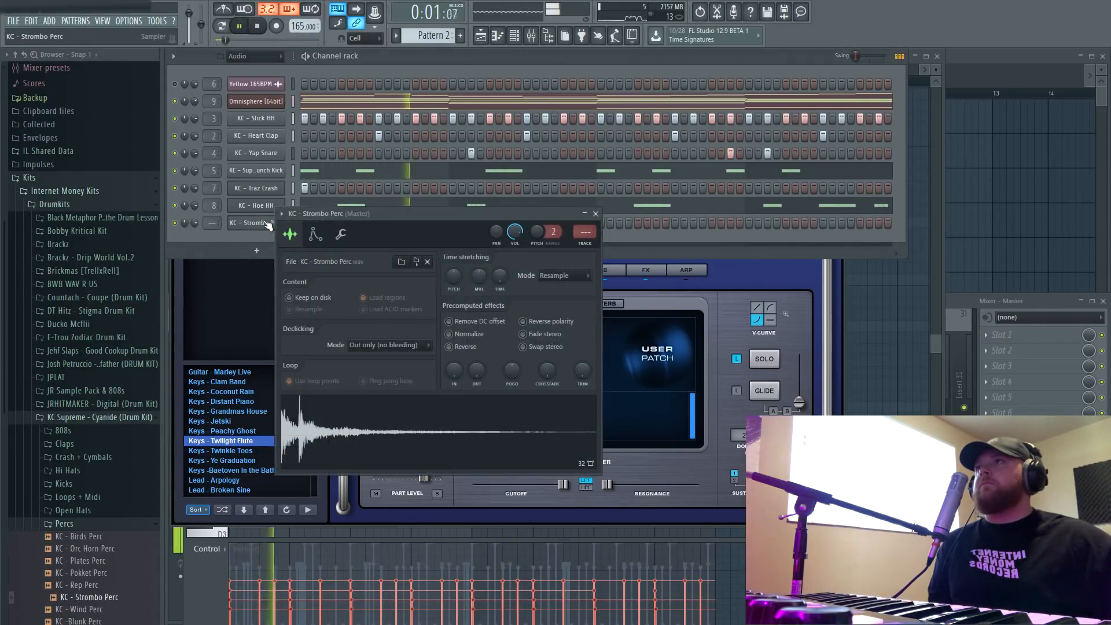
- Load KC - Strombo Perc as a channel and place a perc hit in the step pattern
left_click(581, 372)
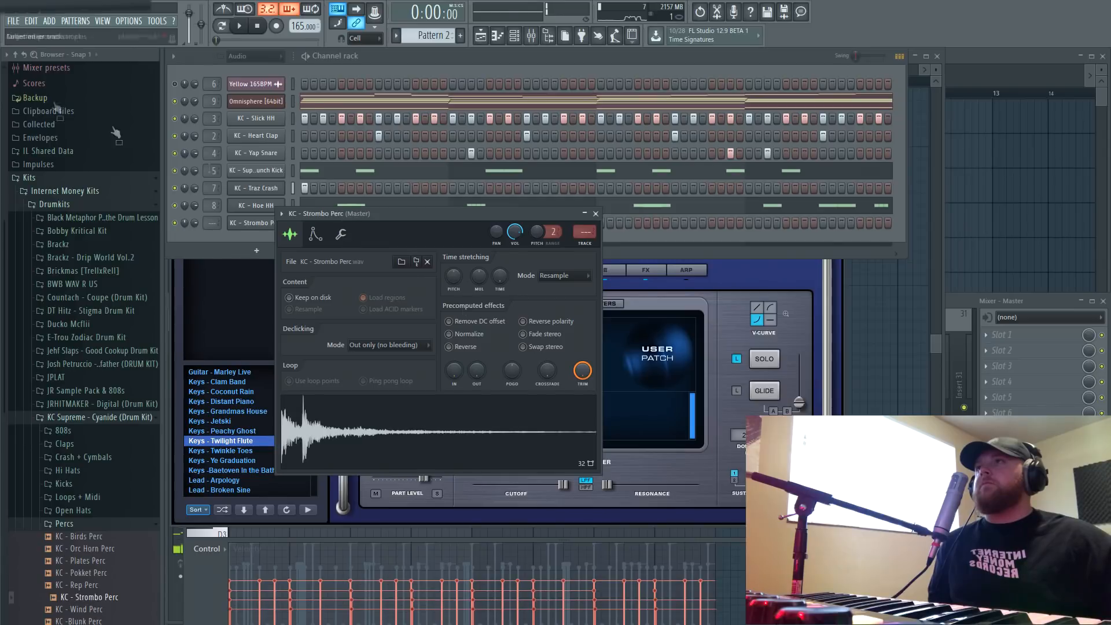
left_click(595, 213)
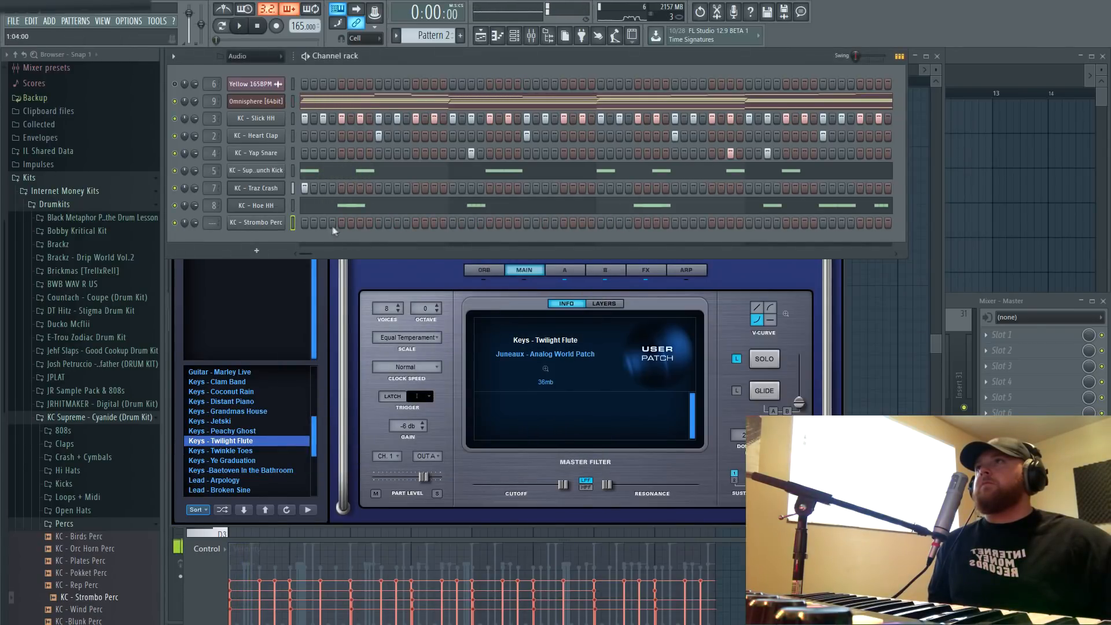
left_click(239, 27)
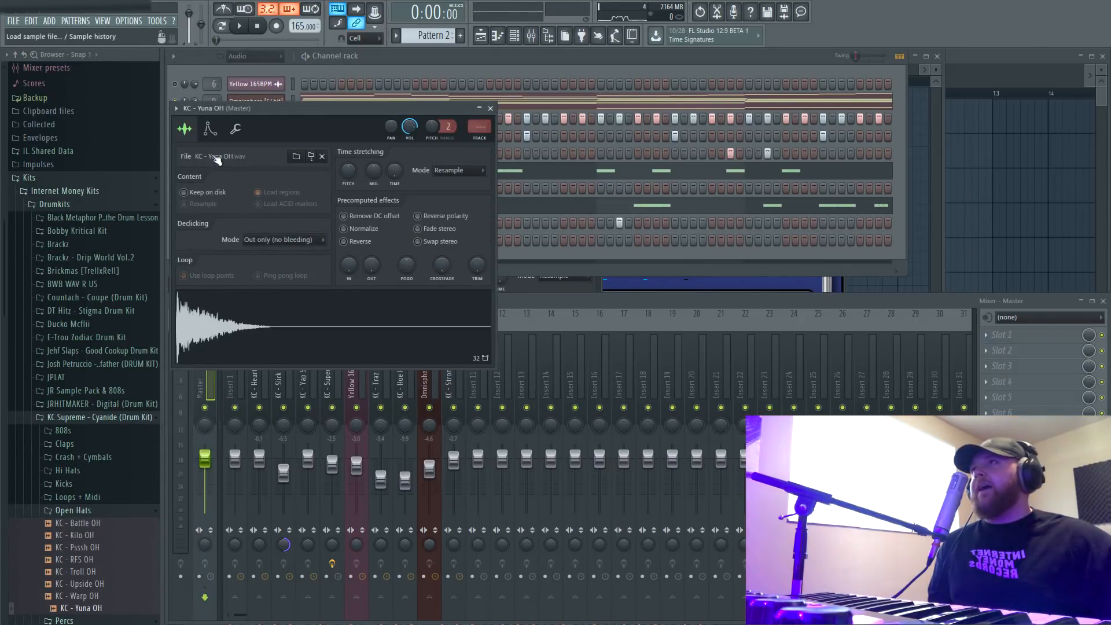
- Shorten the KC Yuna OH envelope release and set the channel to Cut itself
left_click(209, 128)
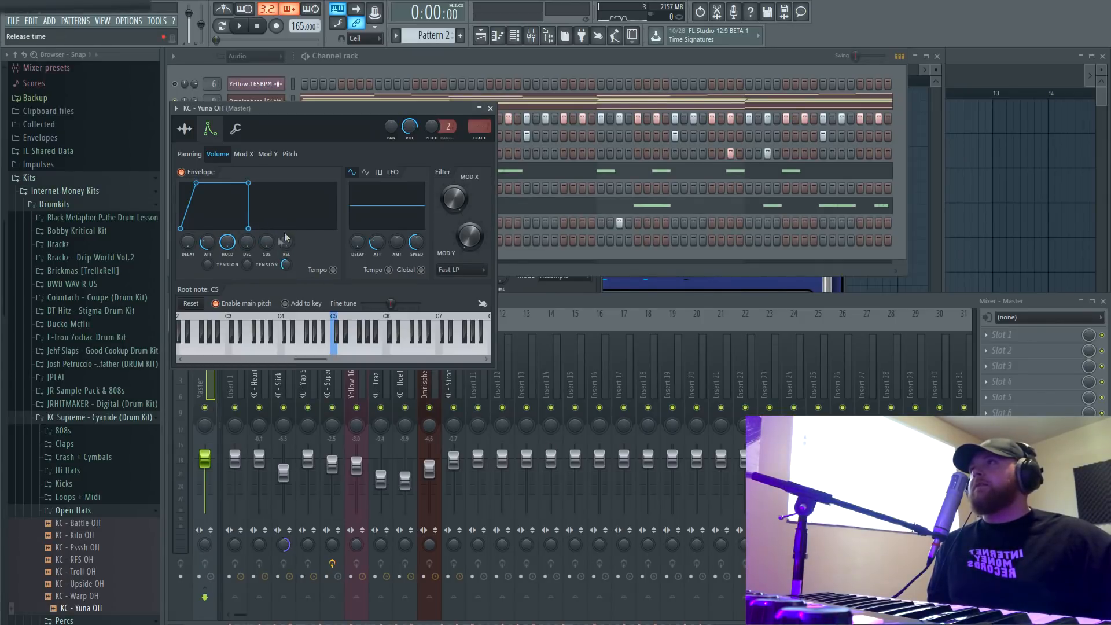
left_click(489, 108)
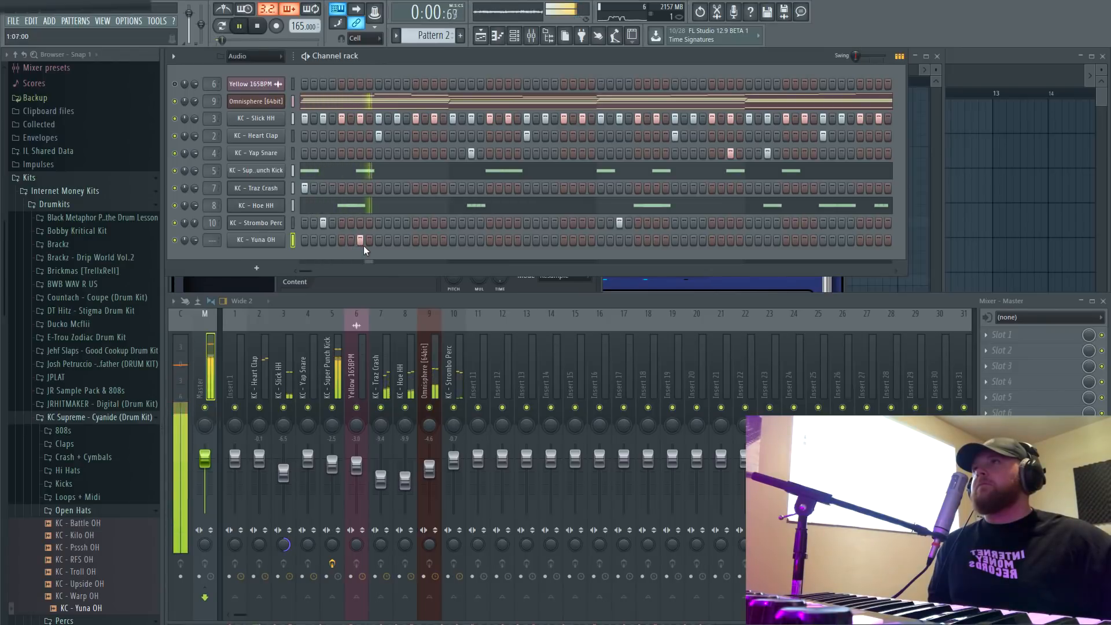
right_click(255, 239)
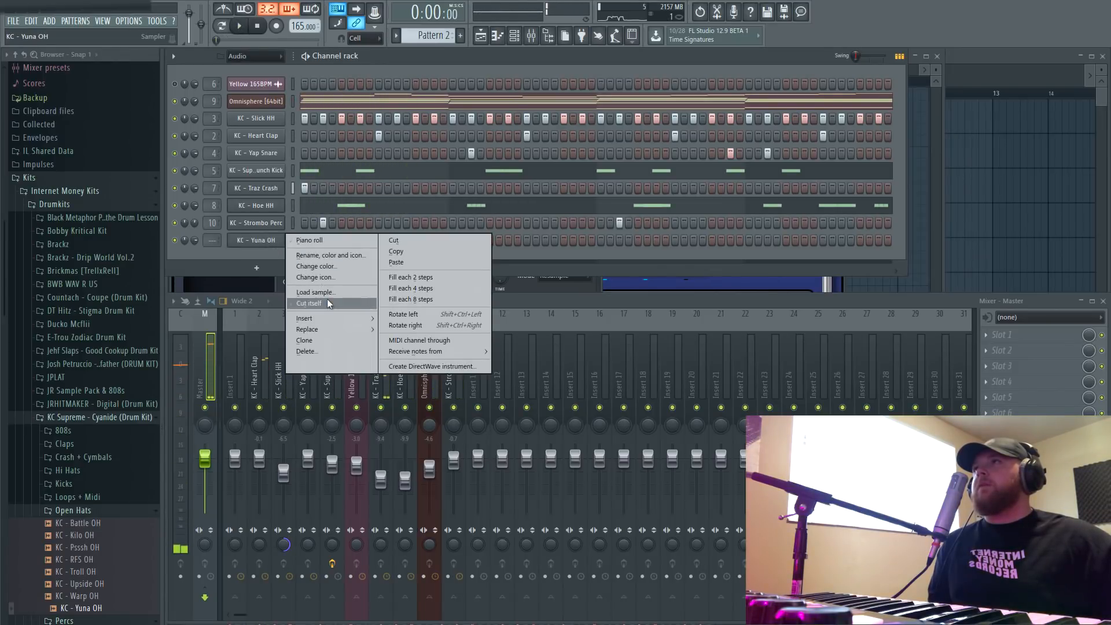
left_click(308, 240)
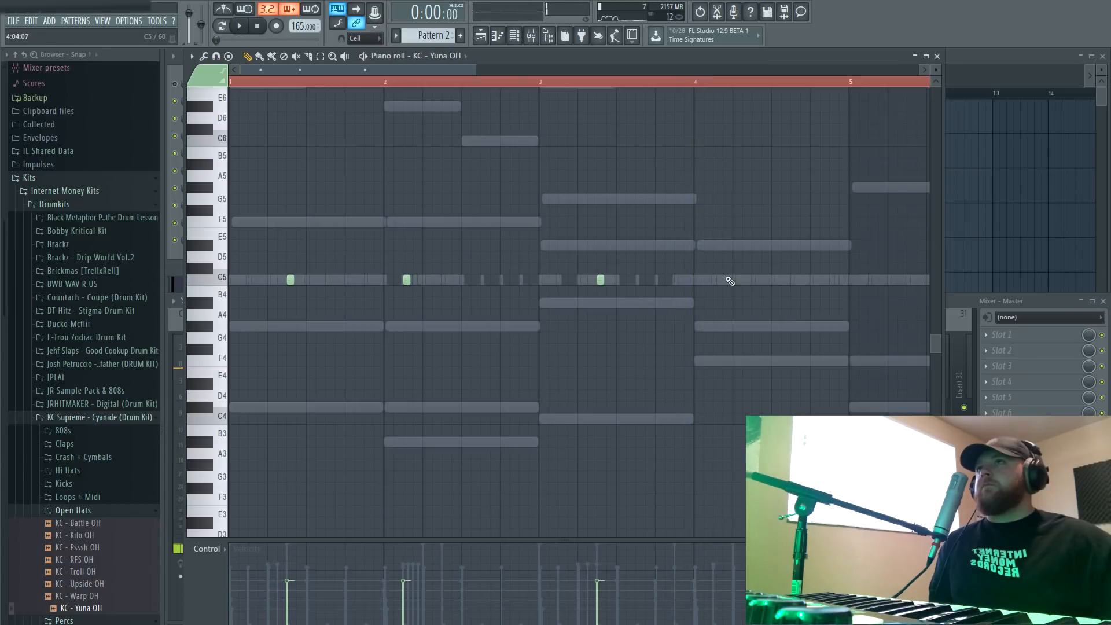
- Place a couple of open hat hits on the C5 row of the Yuna OH piano roll
left_click(240, 27)
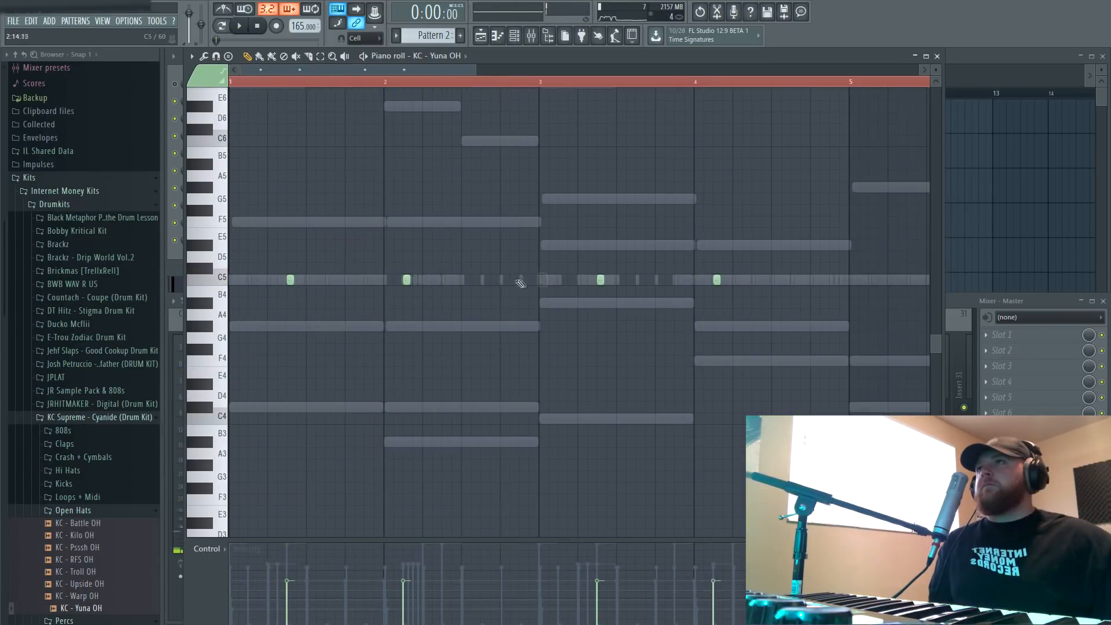
left_click(238, 27)
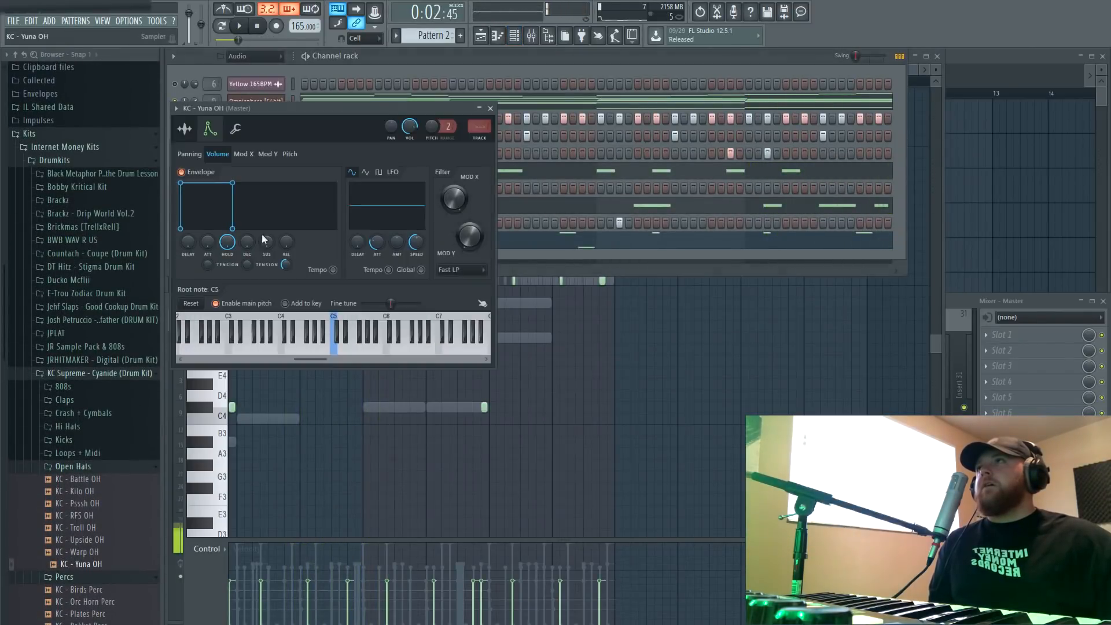
- View the Yuna OH Sample settings and close the channel window
left_click(184, 129)
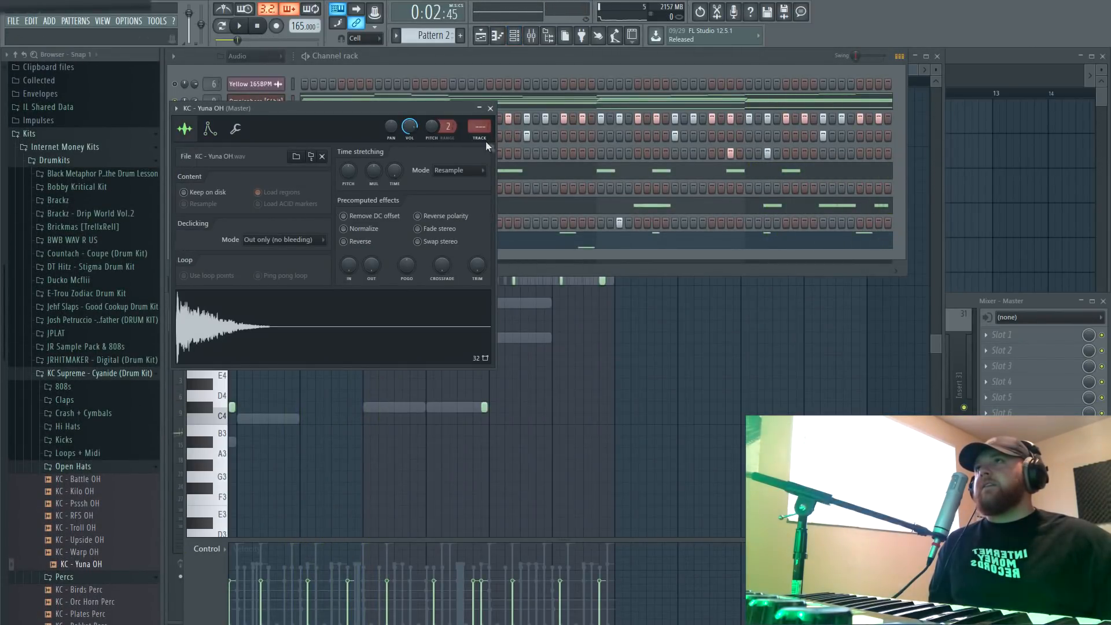
left_click(479, 129)
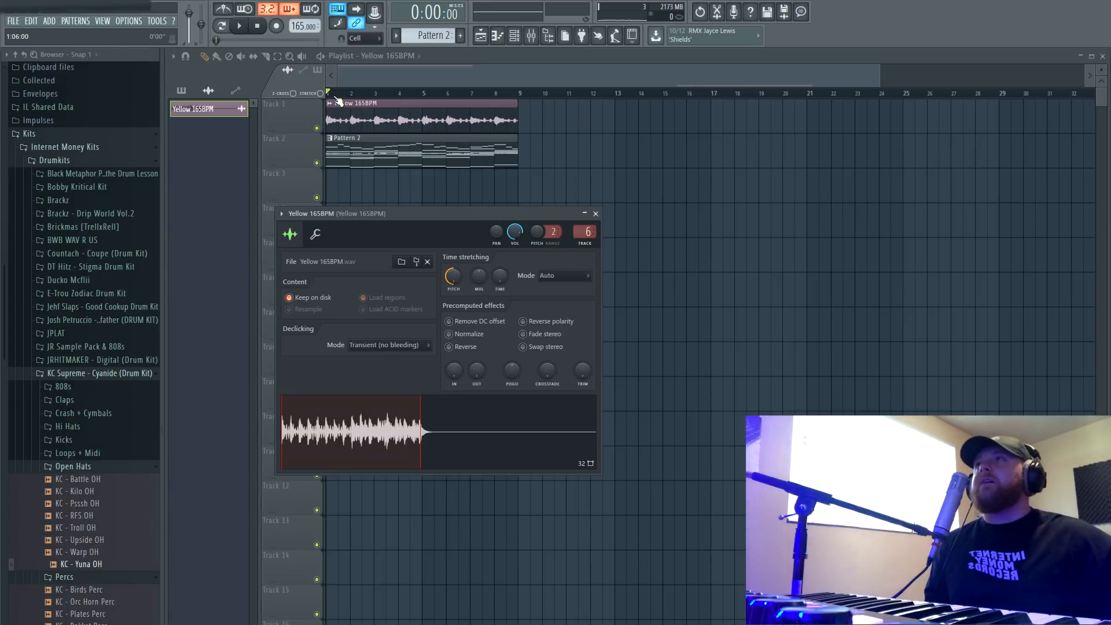
- Load Gross Beat on the Yellow loop's insert with the 1/2 Speed time preset
left_click(595, 213)
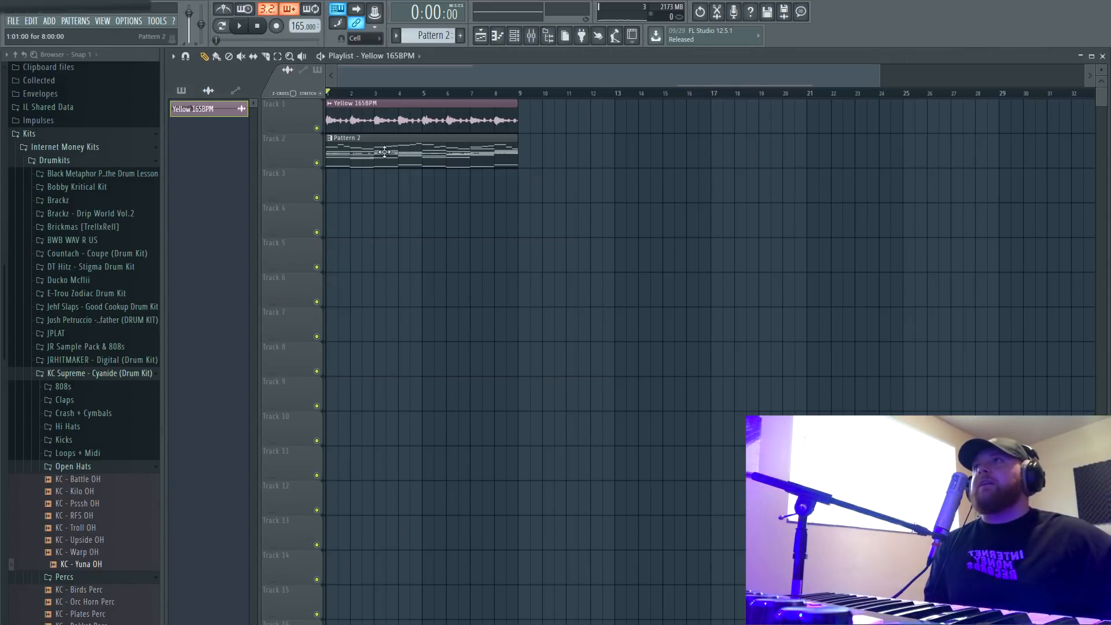
left_click(238, 25)
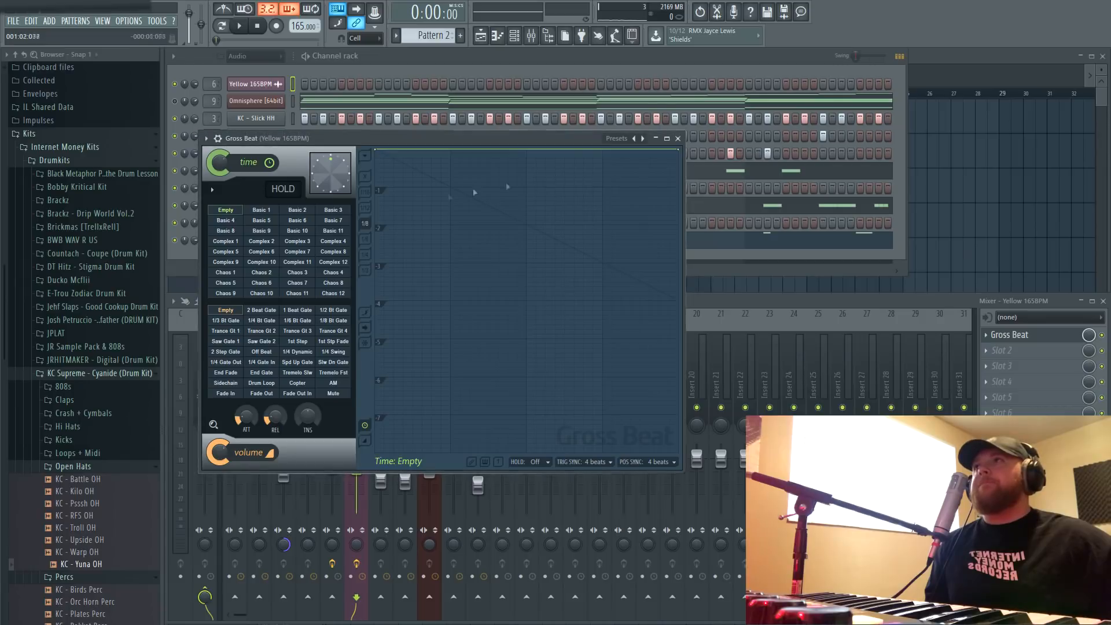
left_click(298, 282)
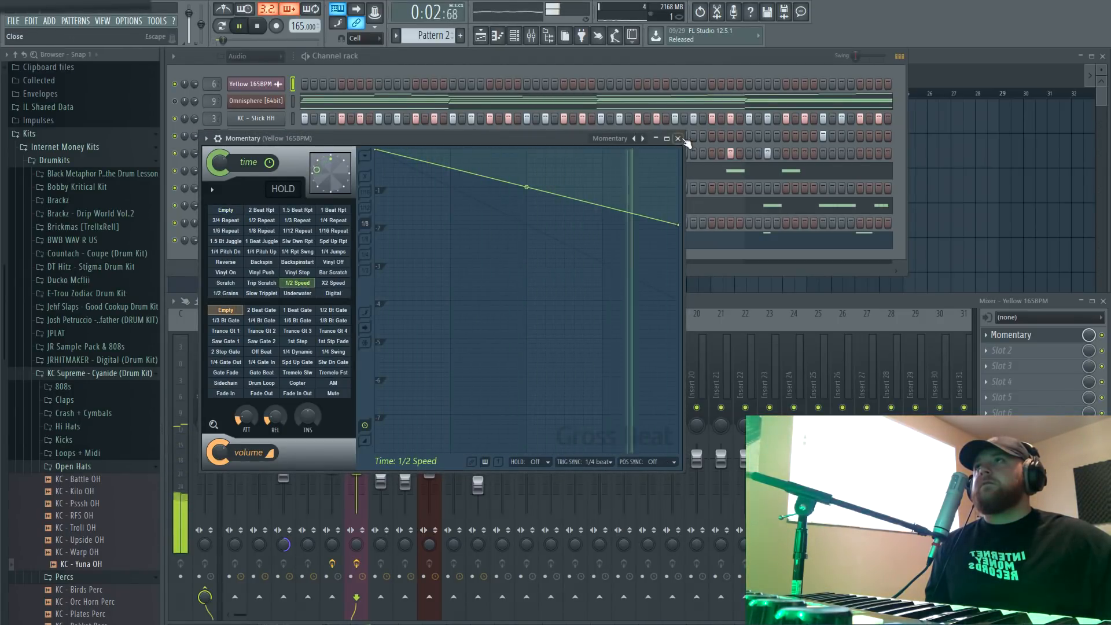
left_click(677, 138)
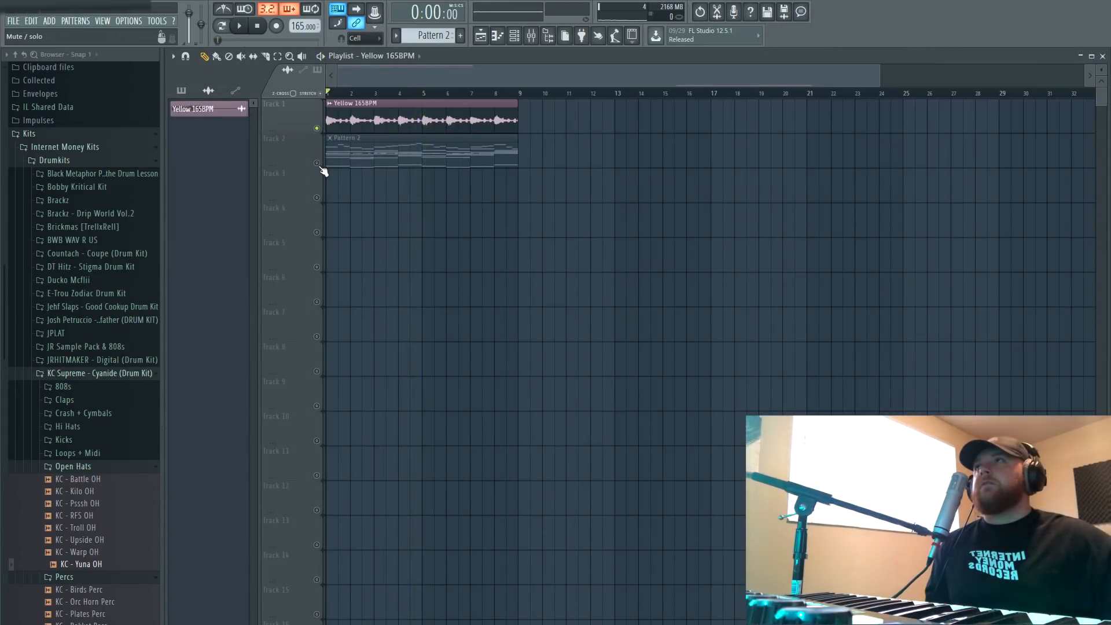
left_click(513, 36)
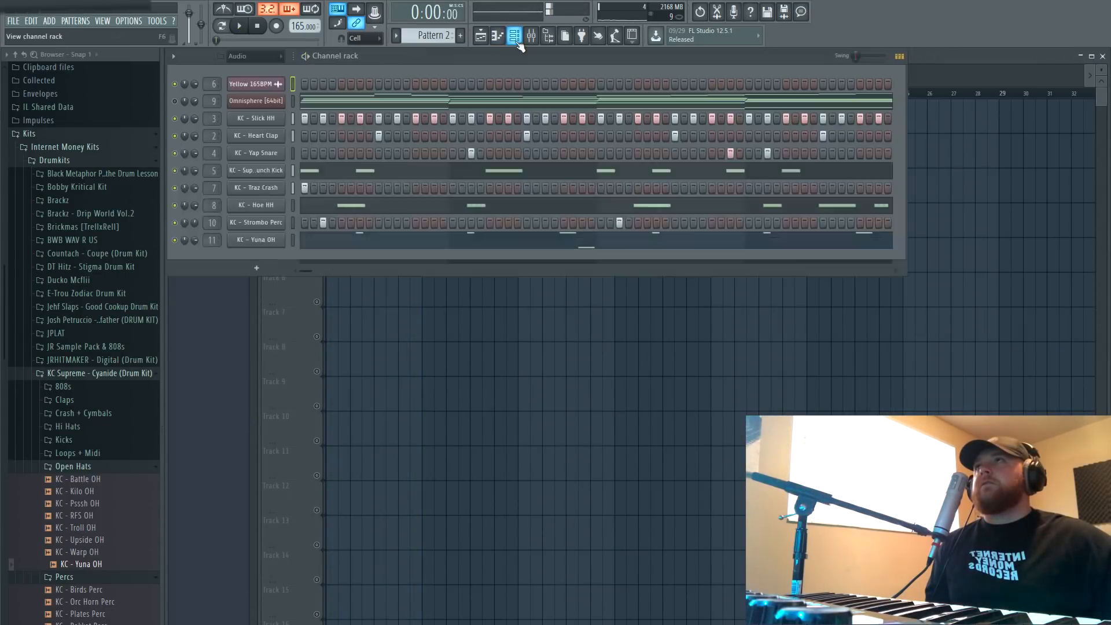
- Raise the Yellow 165BPM loop's Pitch knob to +400 cents in its channel settings
left_click(239, 27)
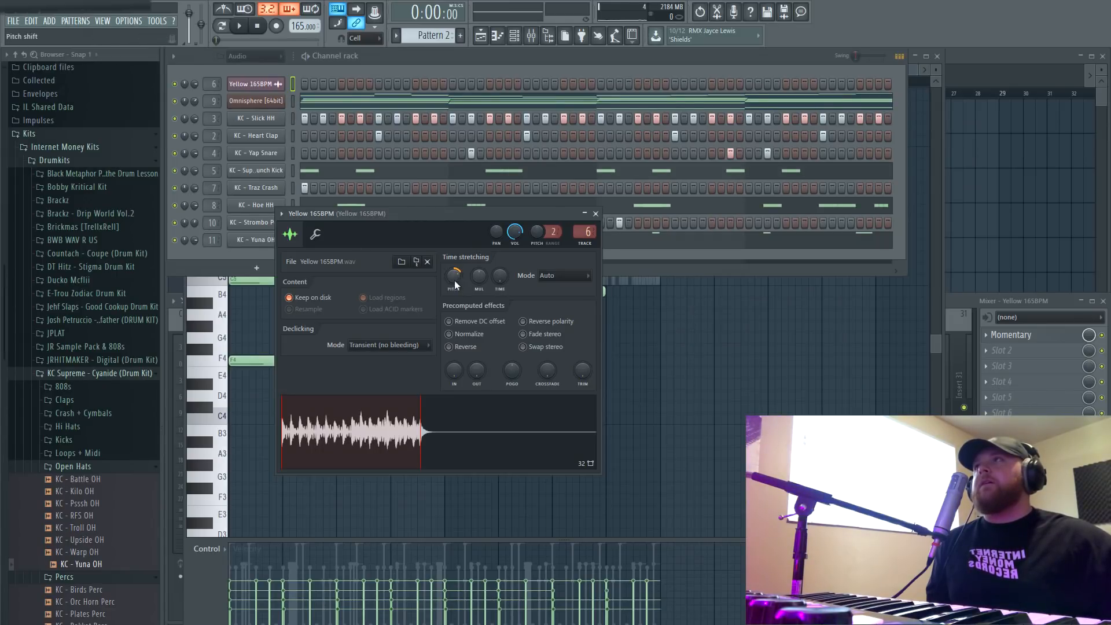
left_click_drag(454, 276, 454, 263)
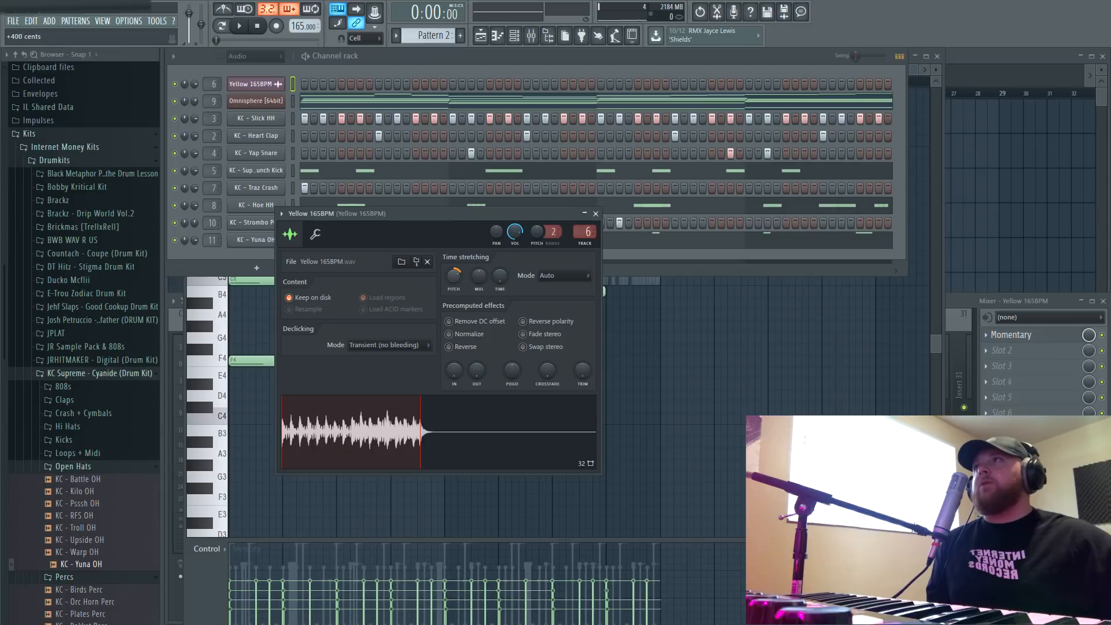
left_click(240, 26)
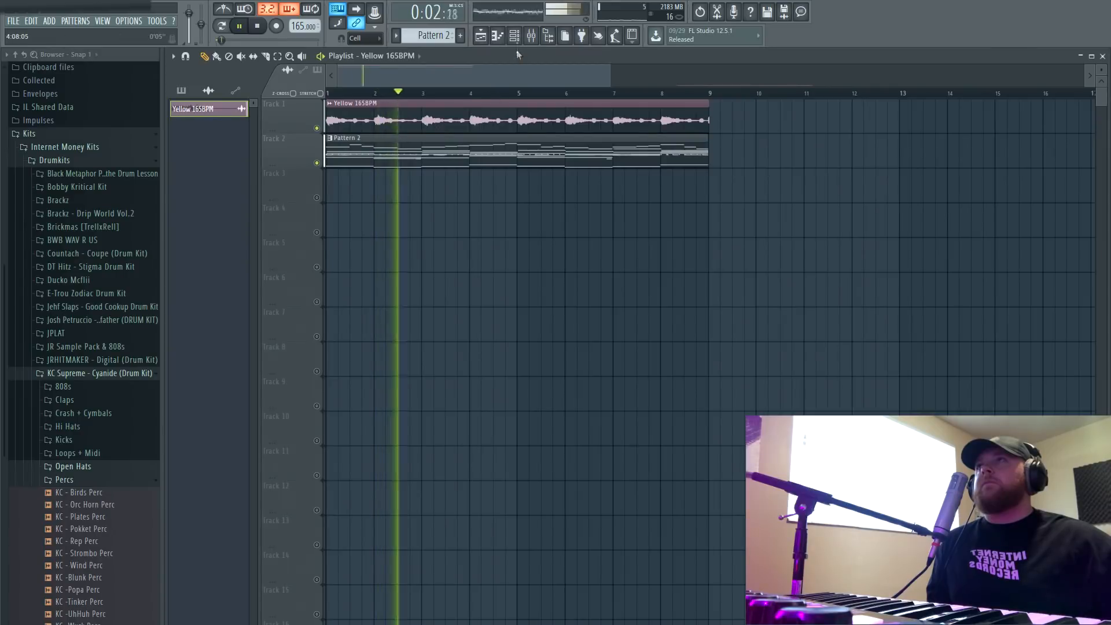
- Play the pitched loop with the beat in the Playlist, then bring back the Channel rack and stop
left_click(513, 36)
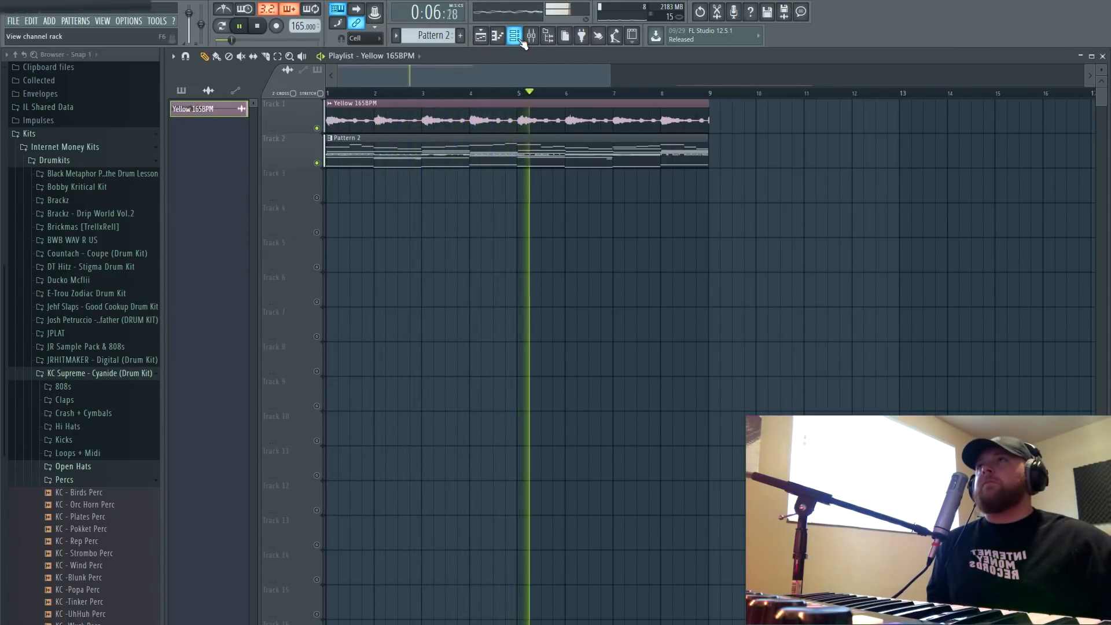
left_click(513, 36)
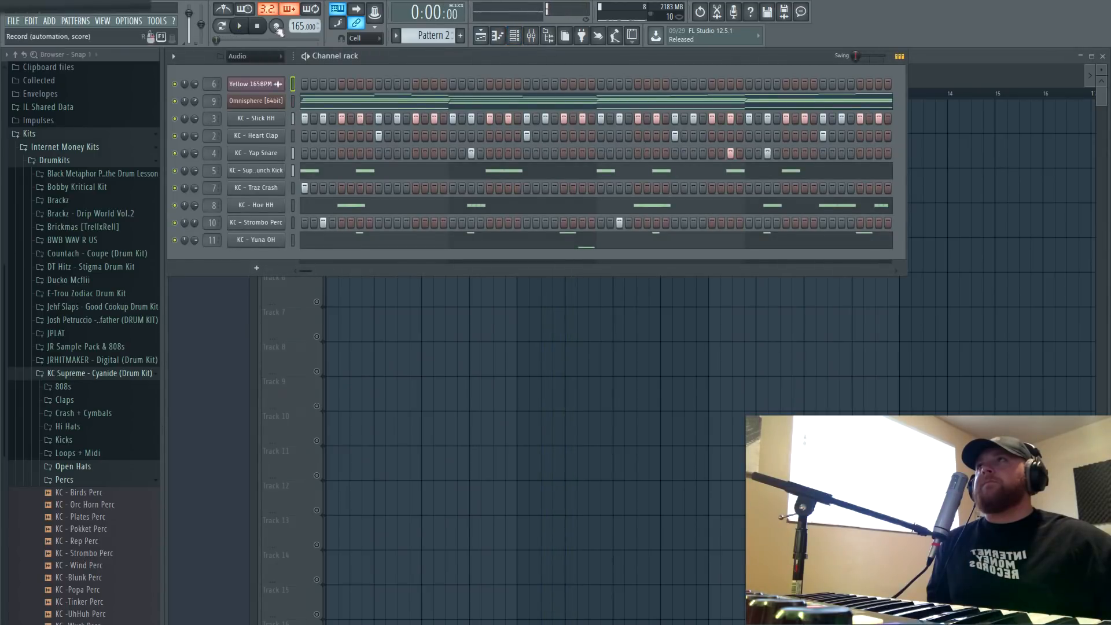
left_click(240, 26)
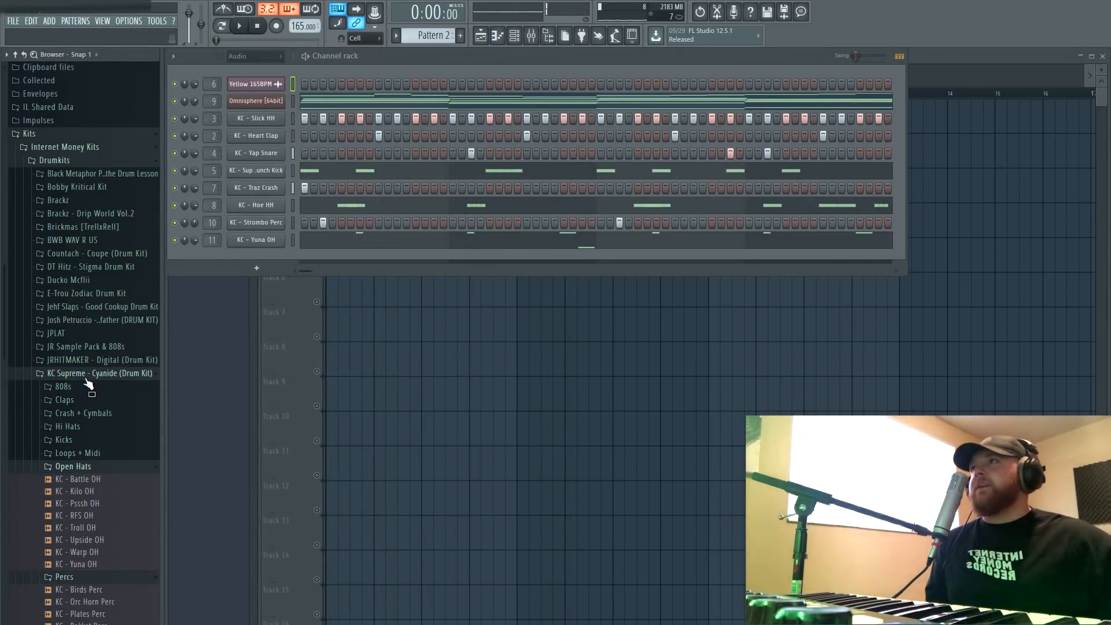
- Load KC - Fang 808 from the 808s folder as a new channel and view its settings
left_click(62, 386)
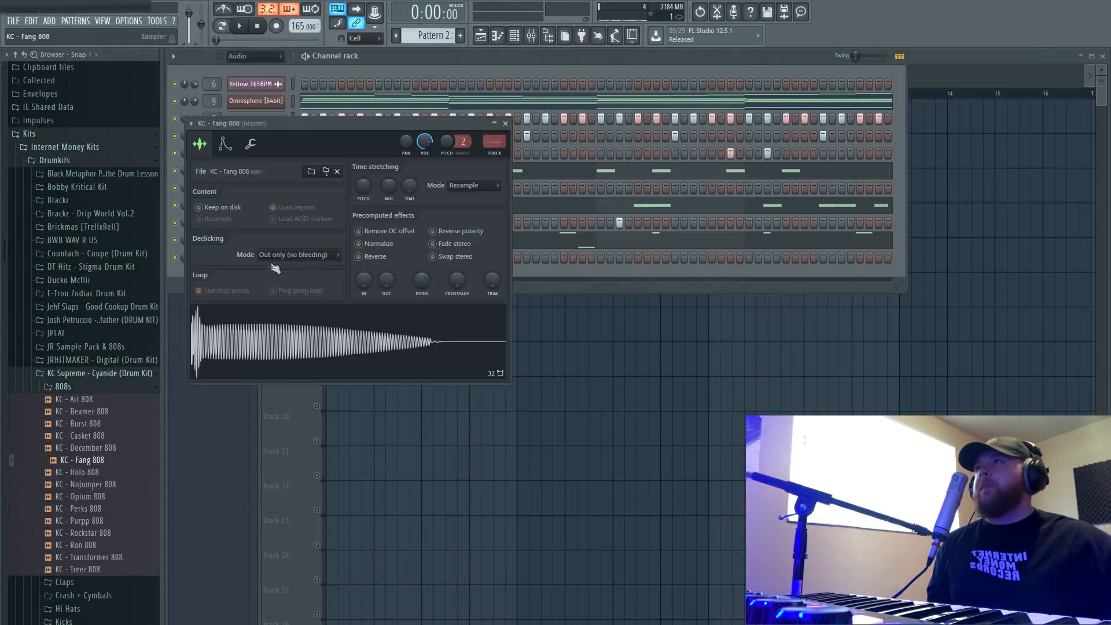
left_click(471, 186)
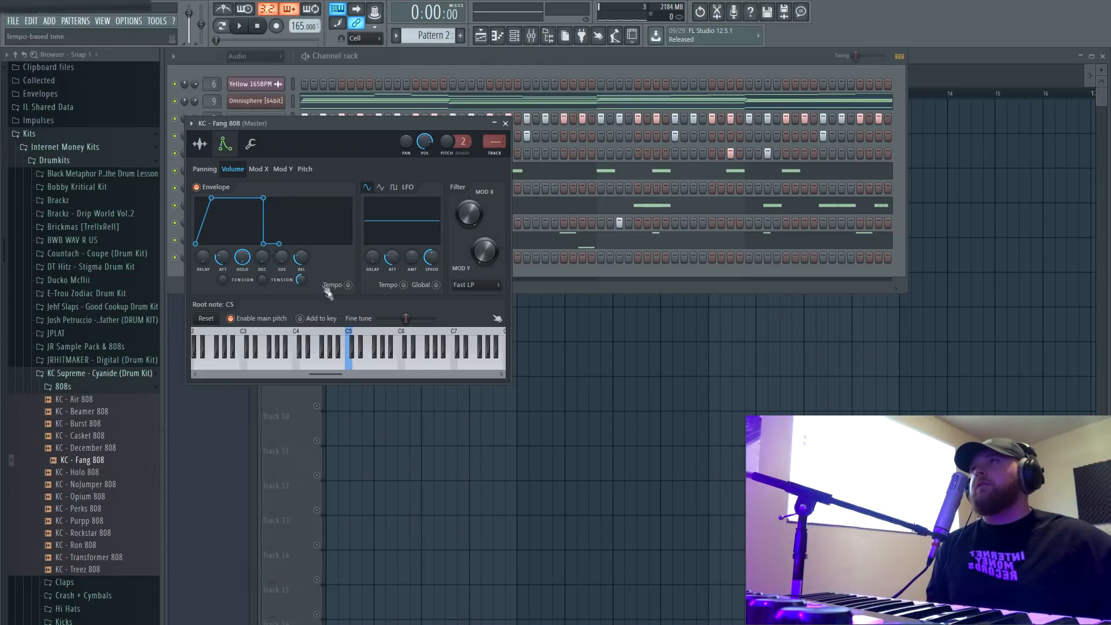
left_click(200, 143)
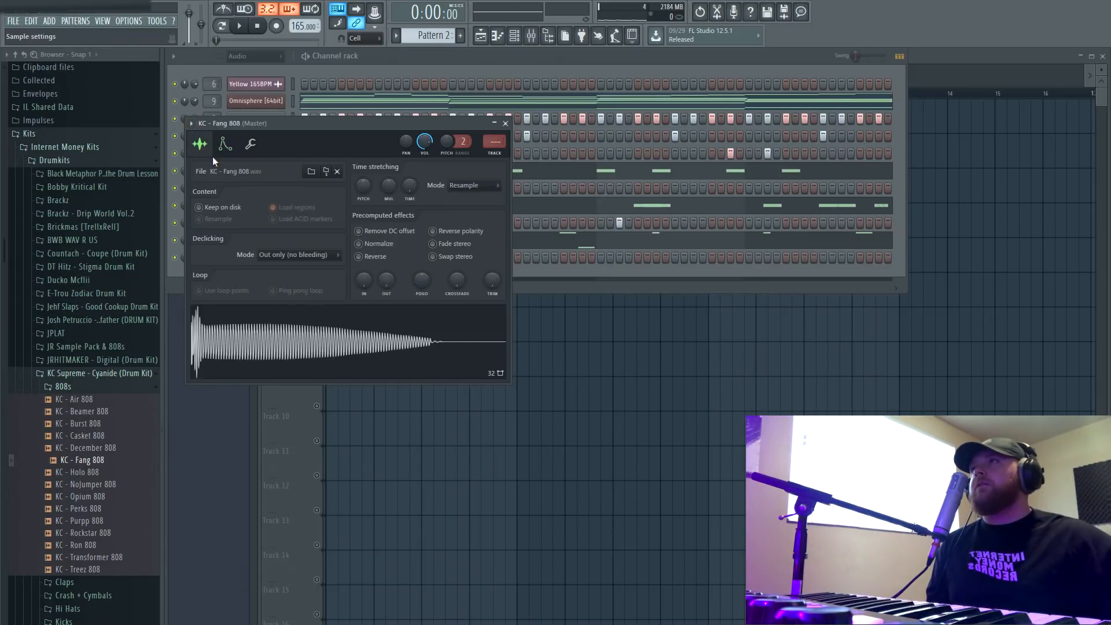
mouse_move(490, 172)
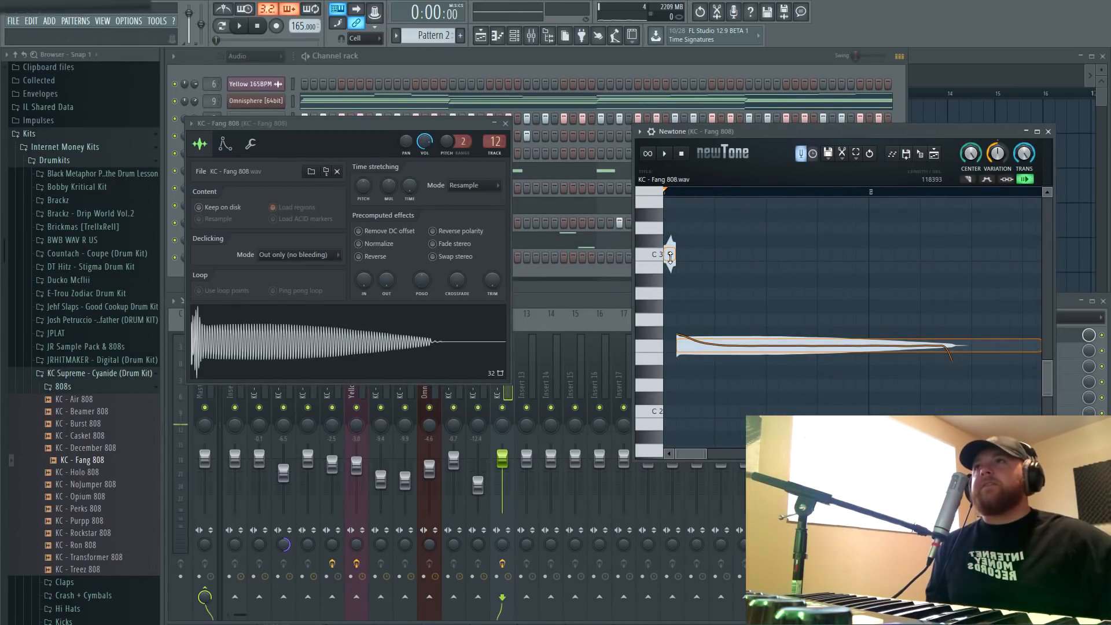
- Check the 808's detected pitch, then set its root note to F#5 in the Envelope settings
left_click_drag(670, 255, 670, 347)
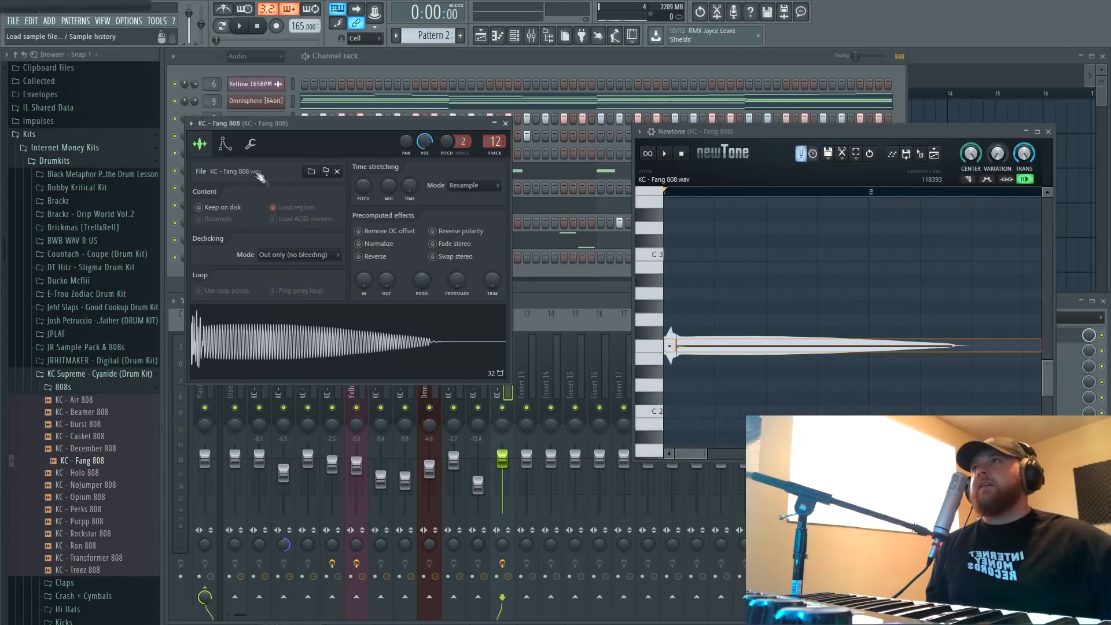
left_click(225, 143)
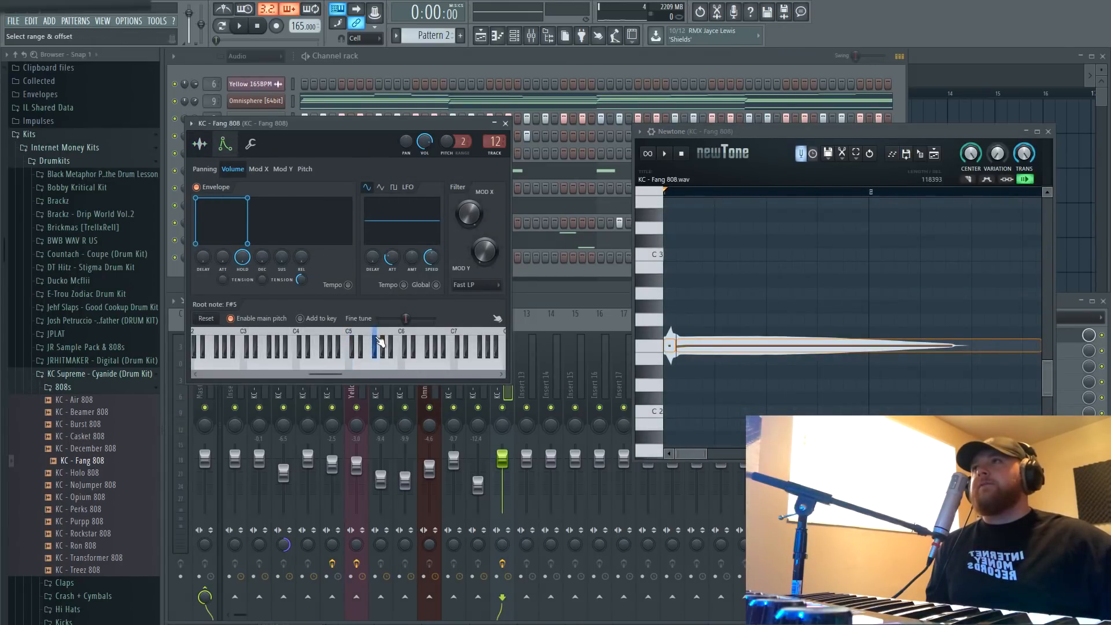
left_click(347, 343)
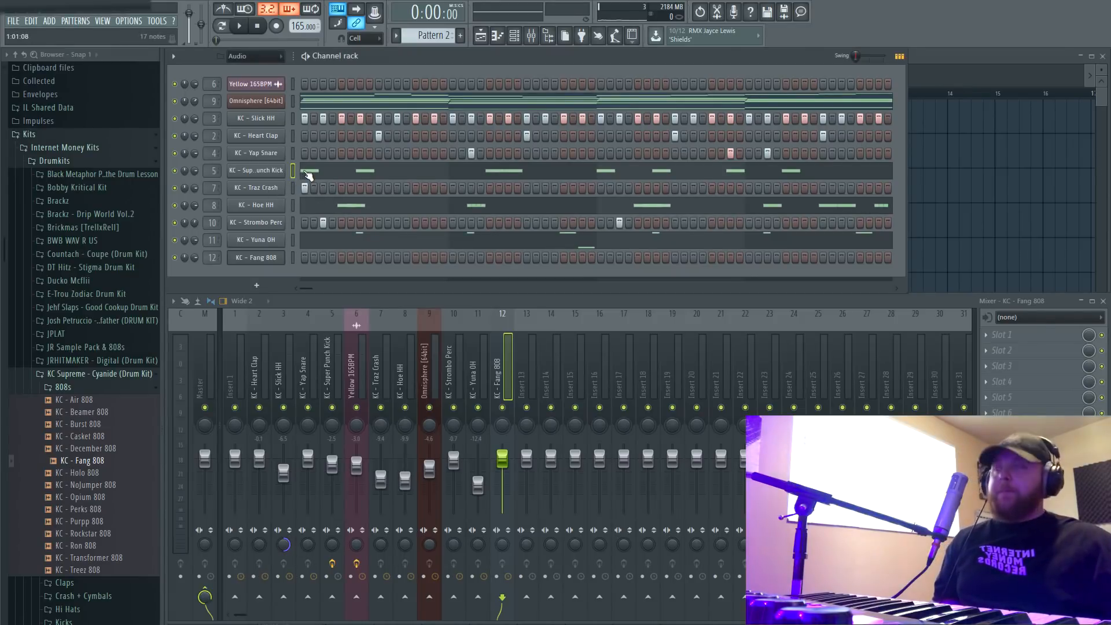
- Enter melody-following notes for the Fang 808 in its piano roll and audition the pattern
right_click(255, 257)
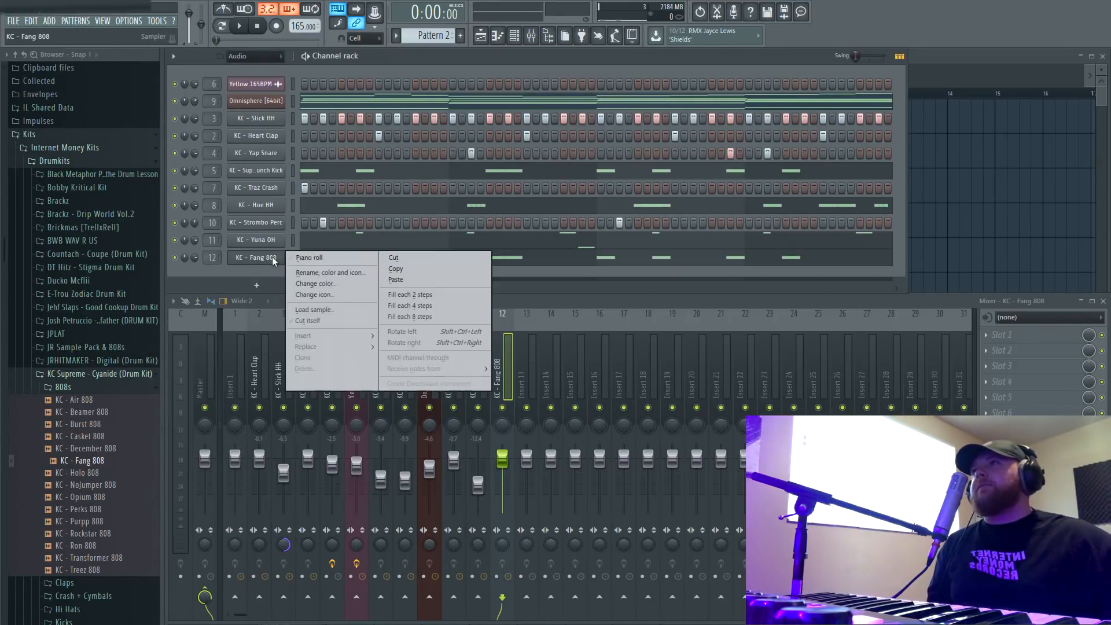
left_click(309, 257)
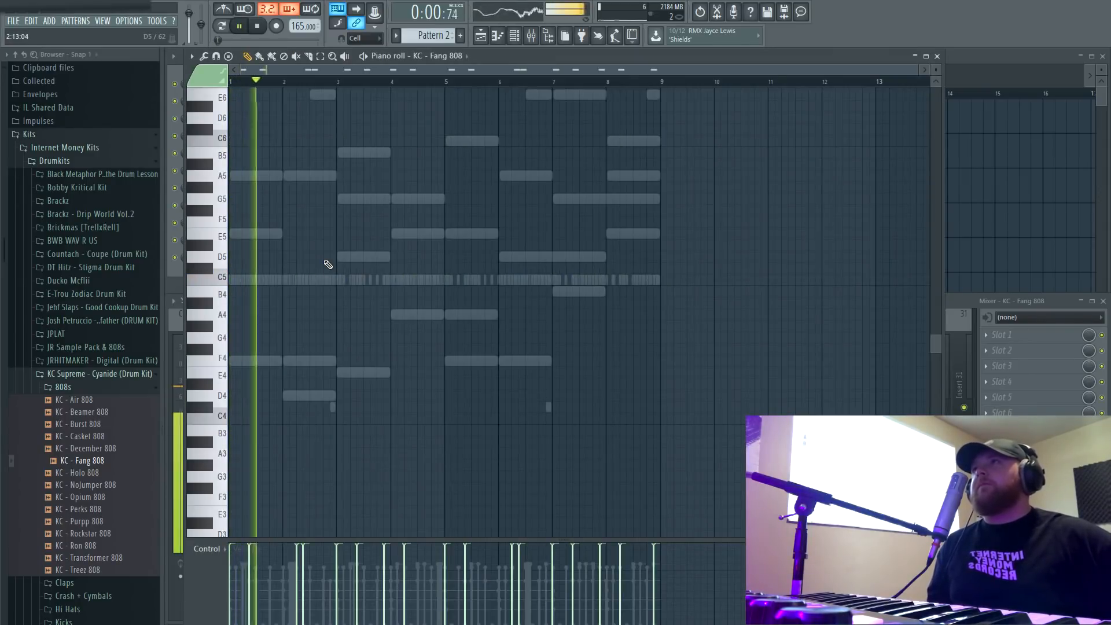
left_click(239, 26)
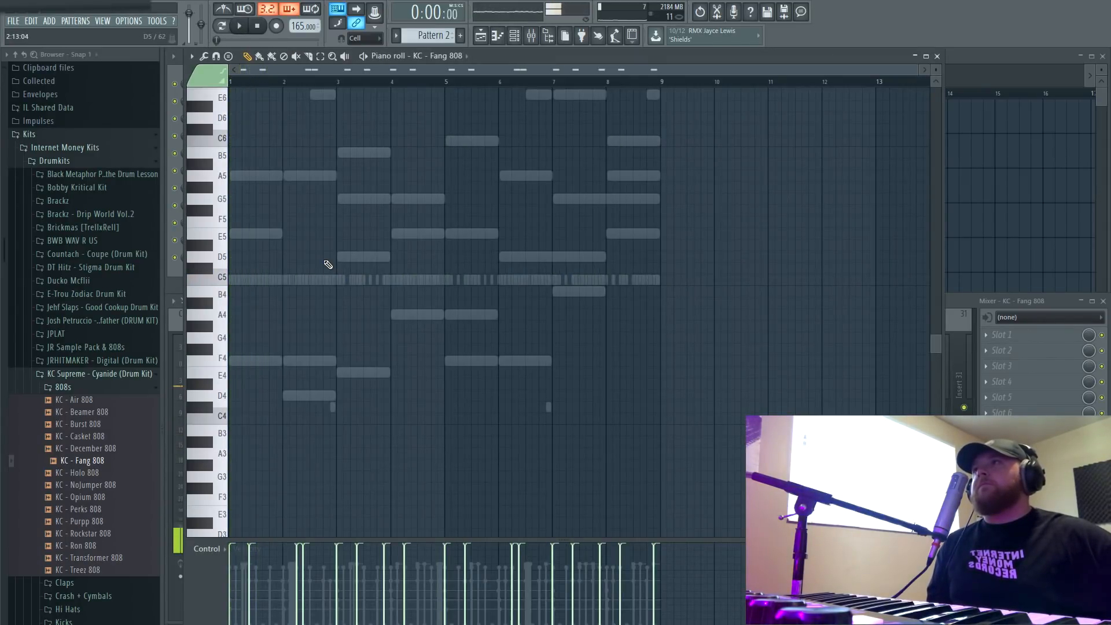
left_click(238, 25)
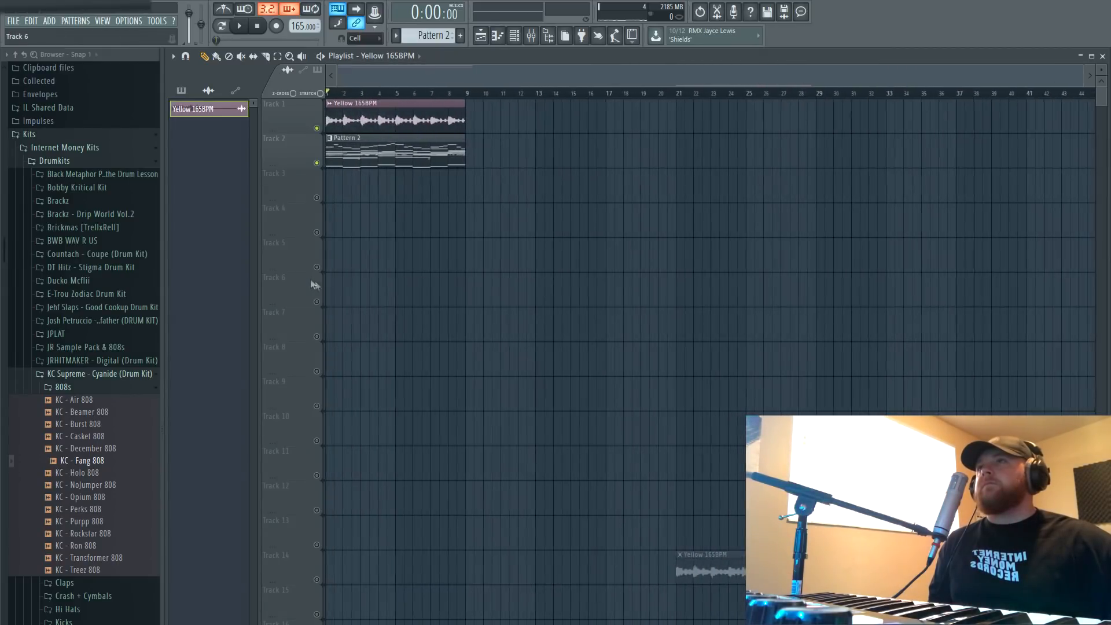
- Play the whole arrangement from the Playlist with the 808 in place
left_click(239, 25)
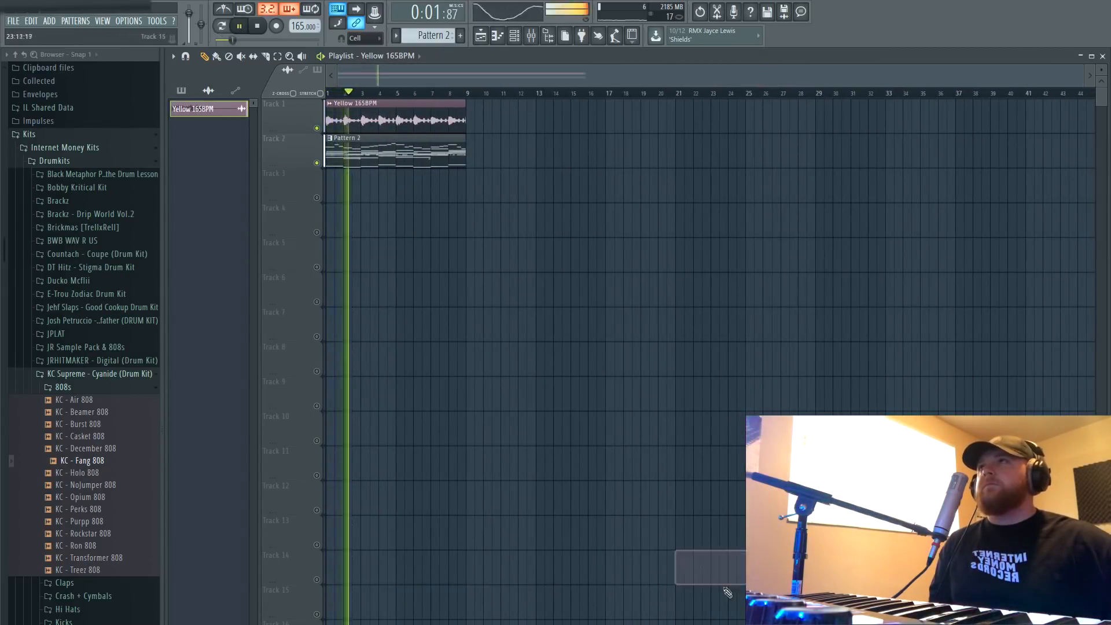